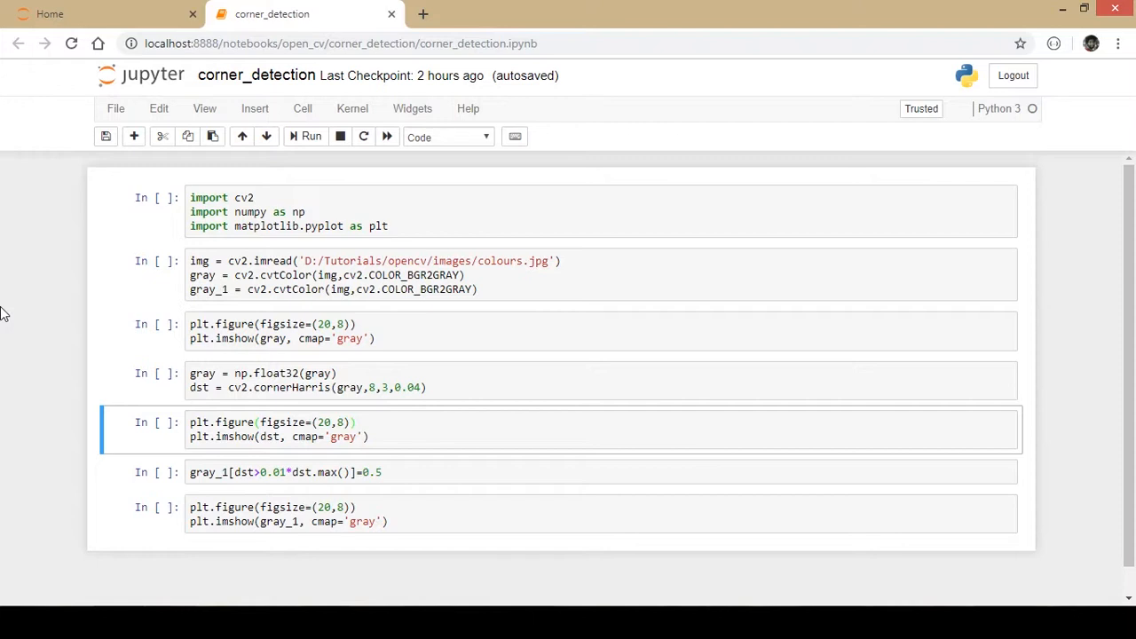
mouse_move(144, 208)
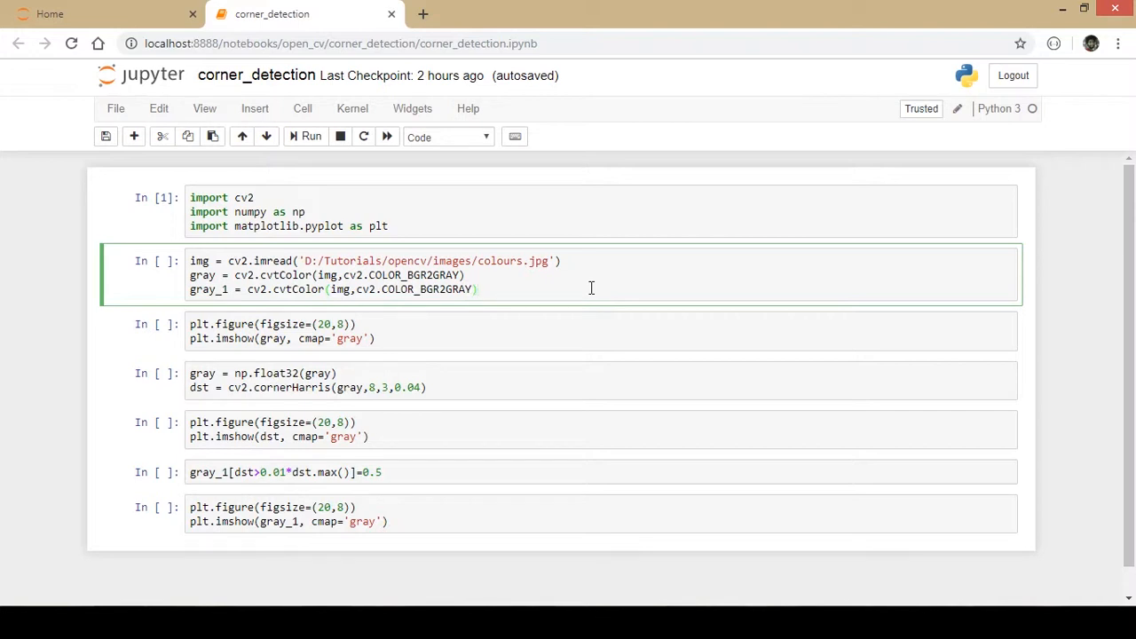
Step: Run the cell that reads colours.jpg and creates the gray and gray_1 grayscale copies
click(479, 289)
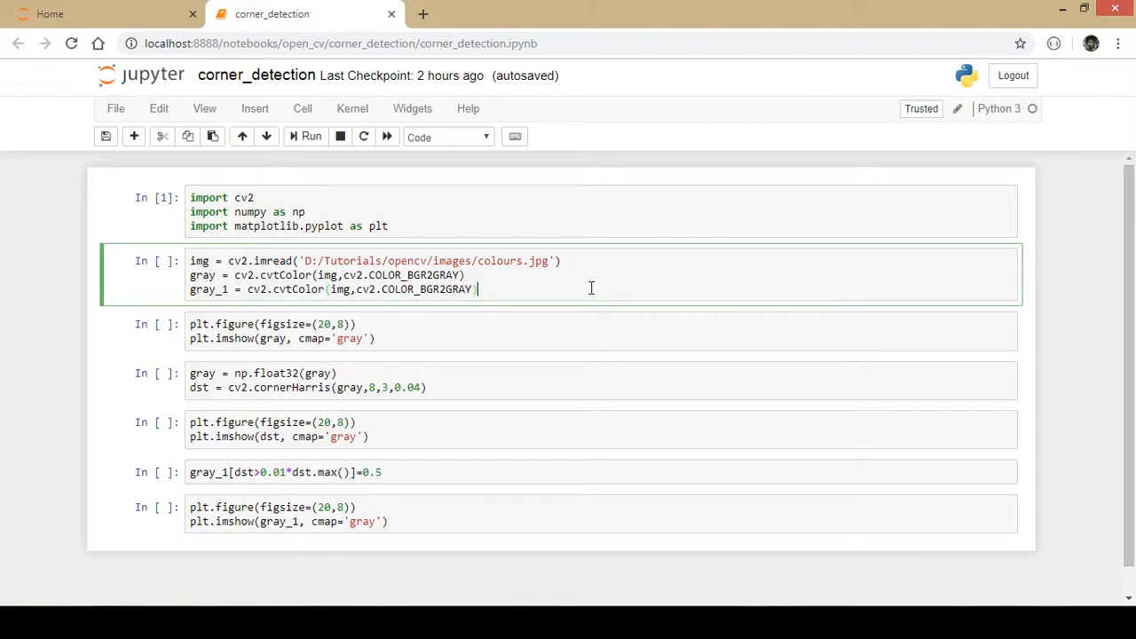
click(311, 135)
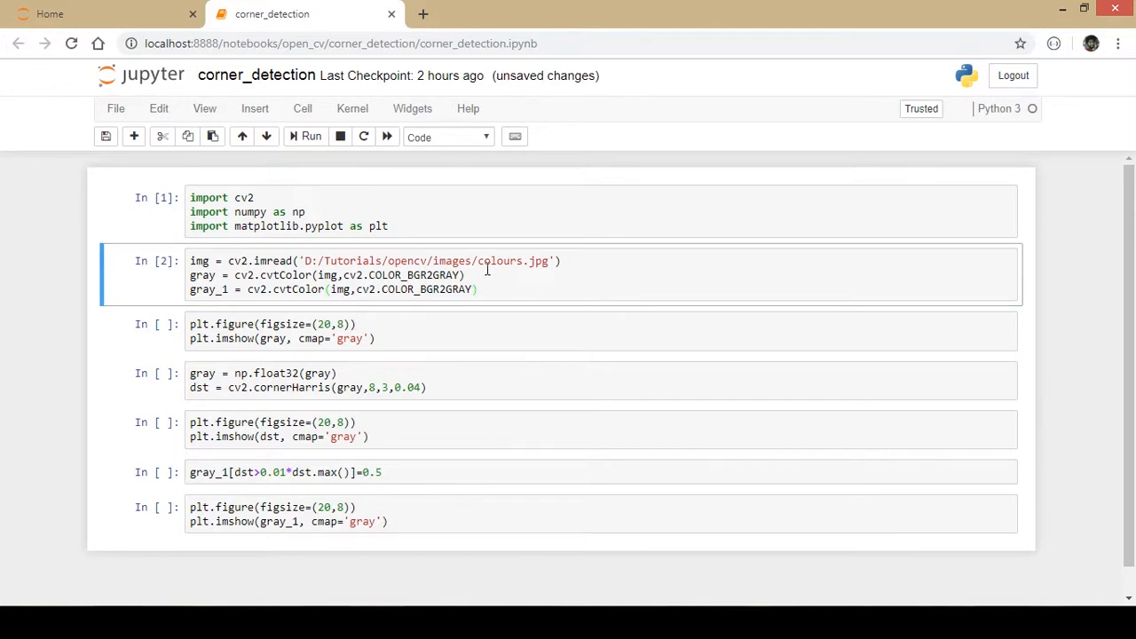
mouse_move(522, 317)
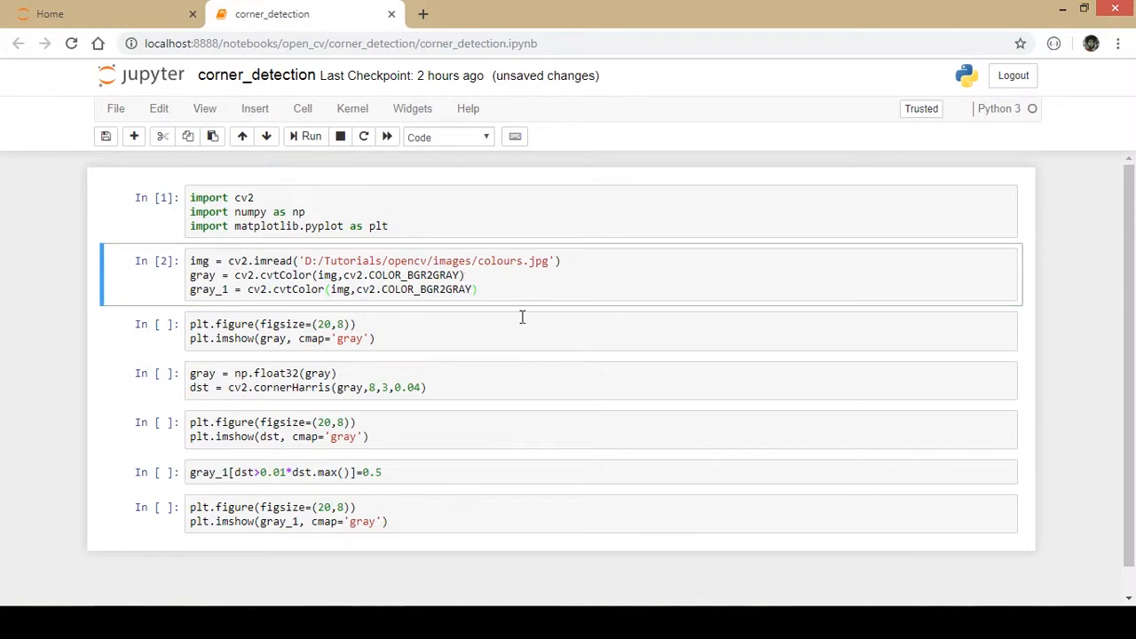
mouse_move(421, 311)
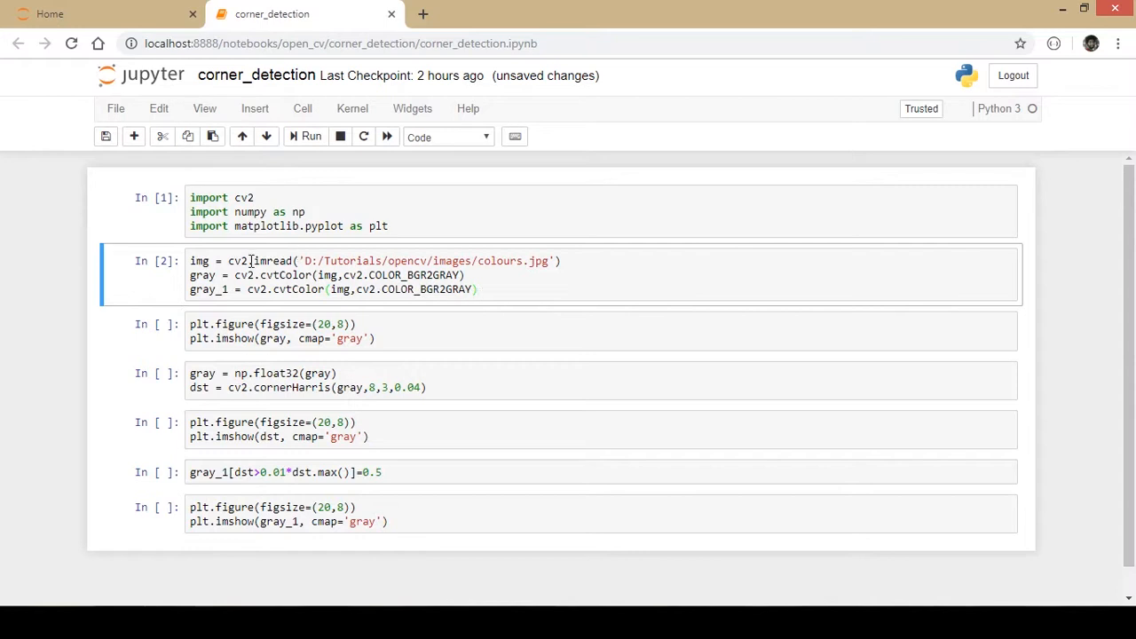
mouse_move(645, 334)
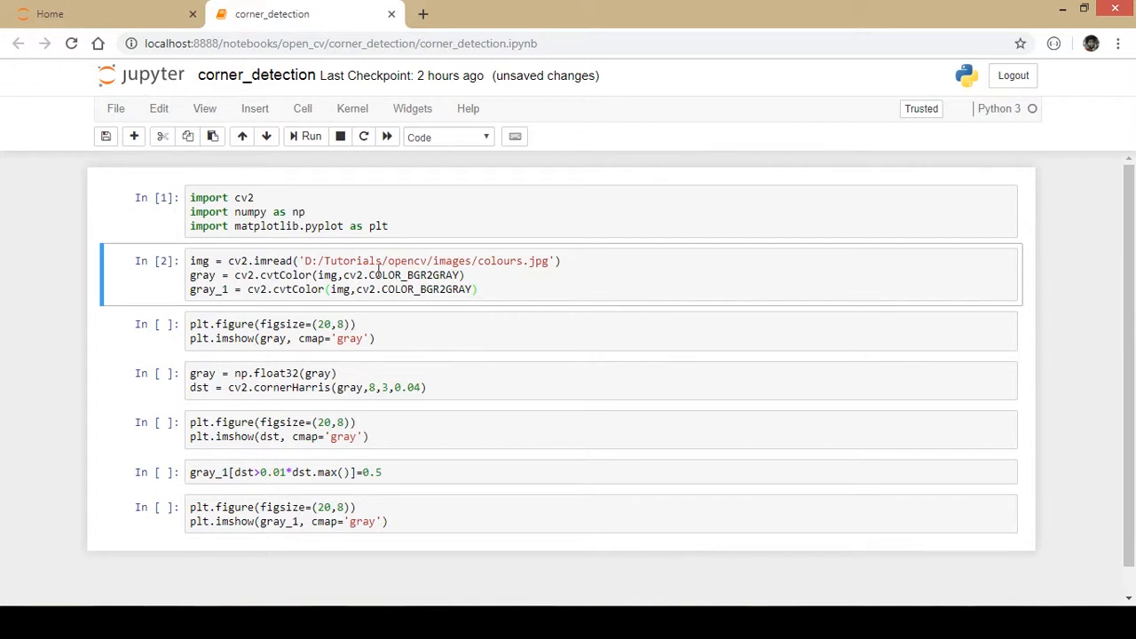
double_click(395, 275)
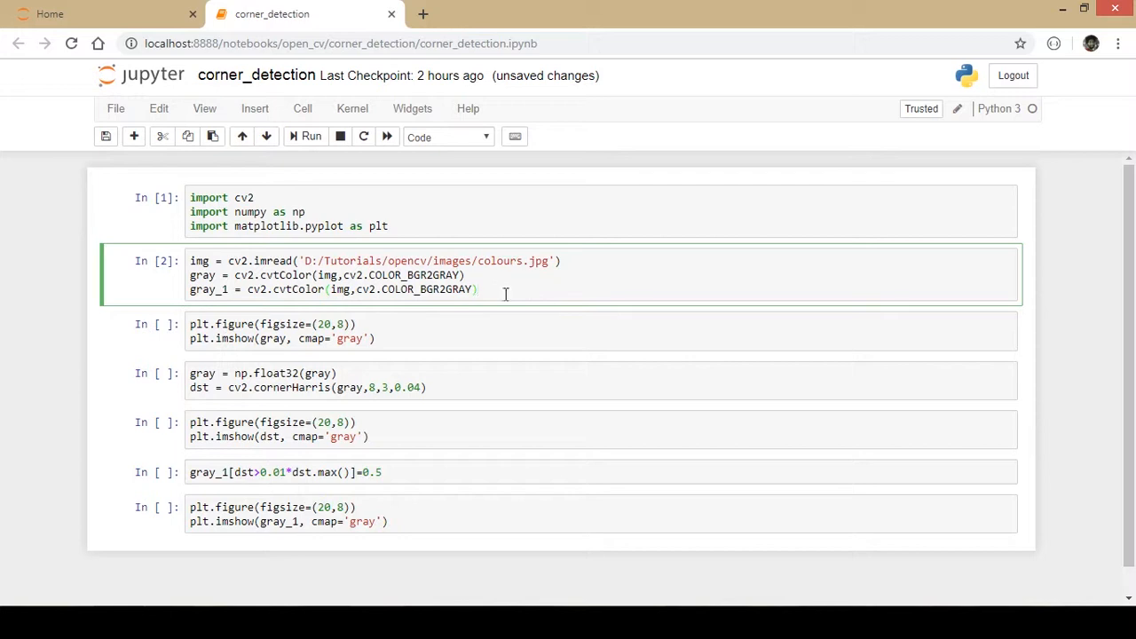
Step: Run plt.imshow(gray) to plot the grayscale colour chart below the cell
click(306, 136)
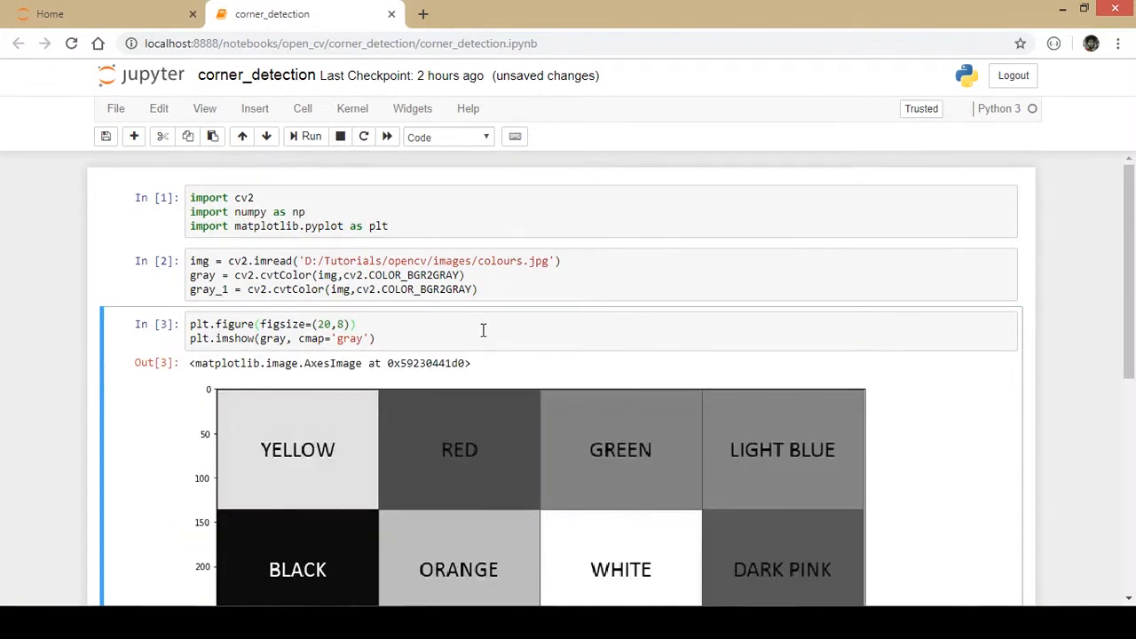
scroll(down, 3)
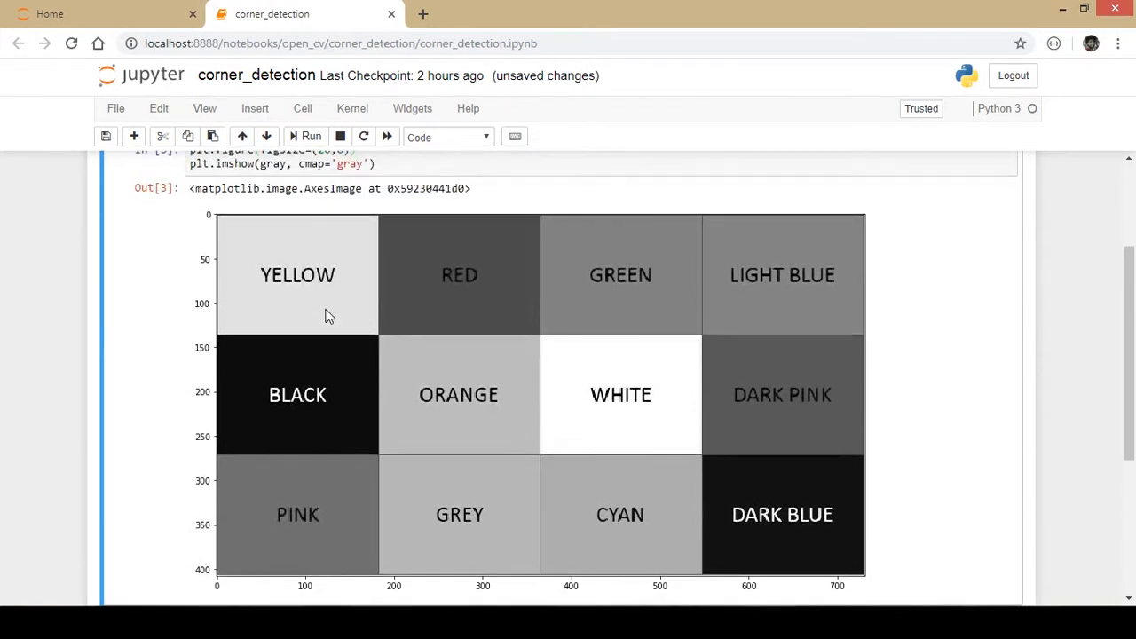
mouse_move(293, 321)
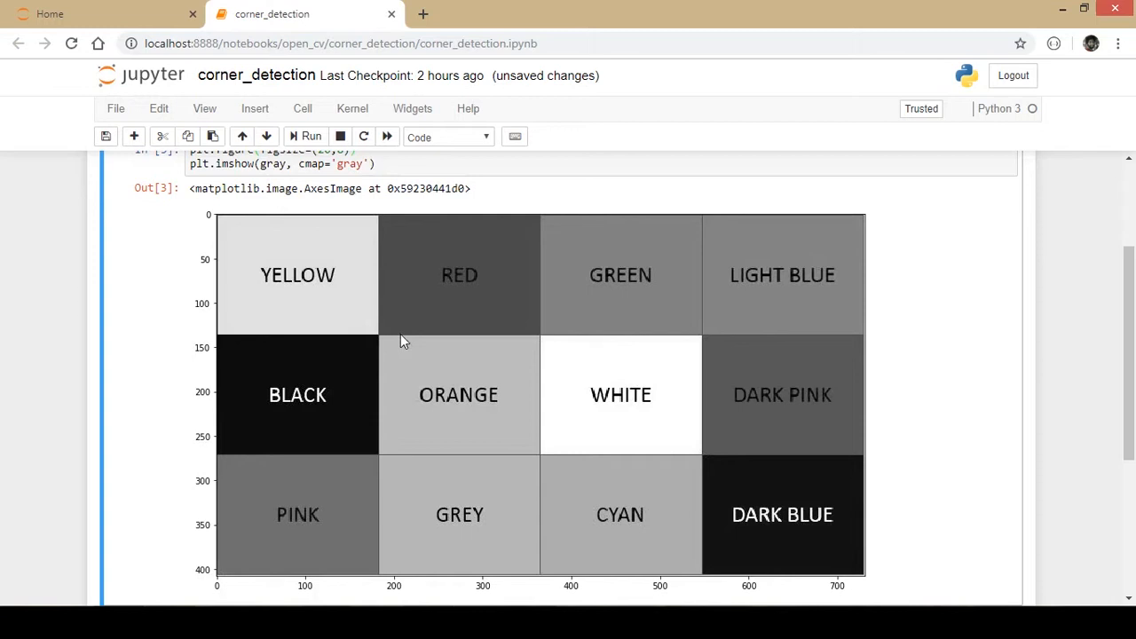
mouse_move(581, 336)
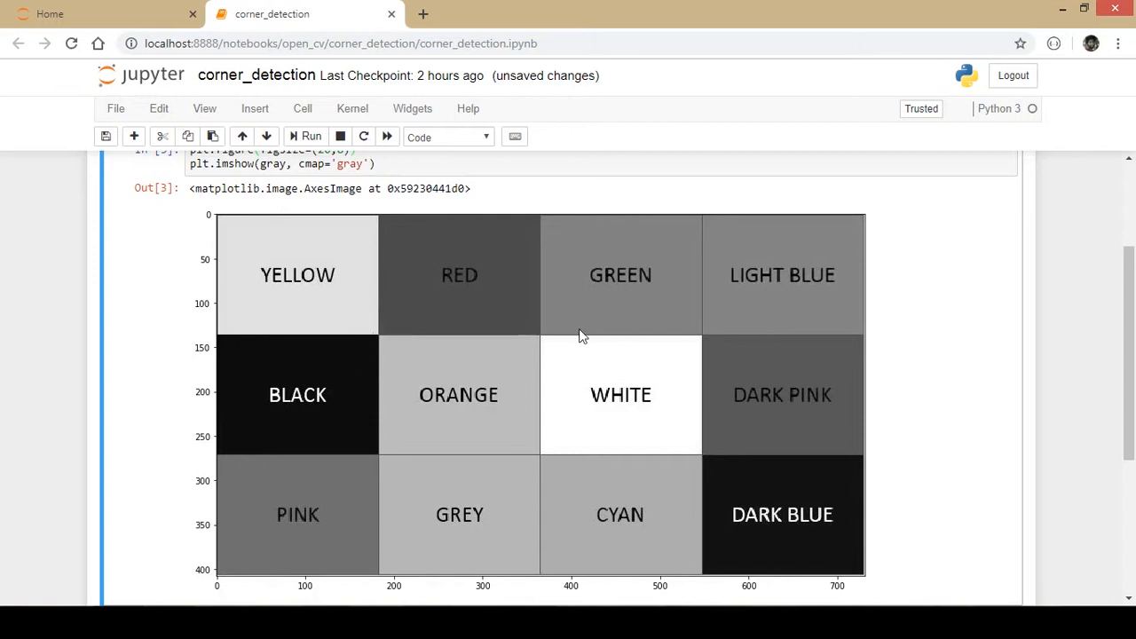
mouse_move(501, 411)
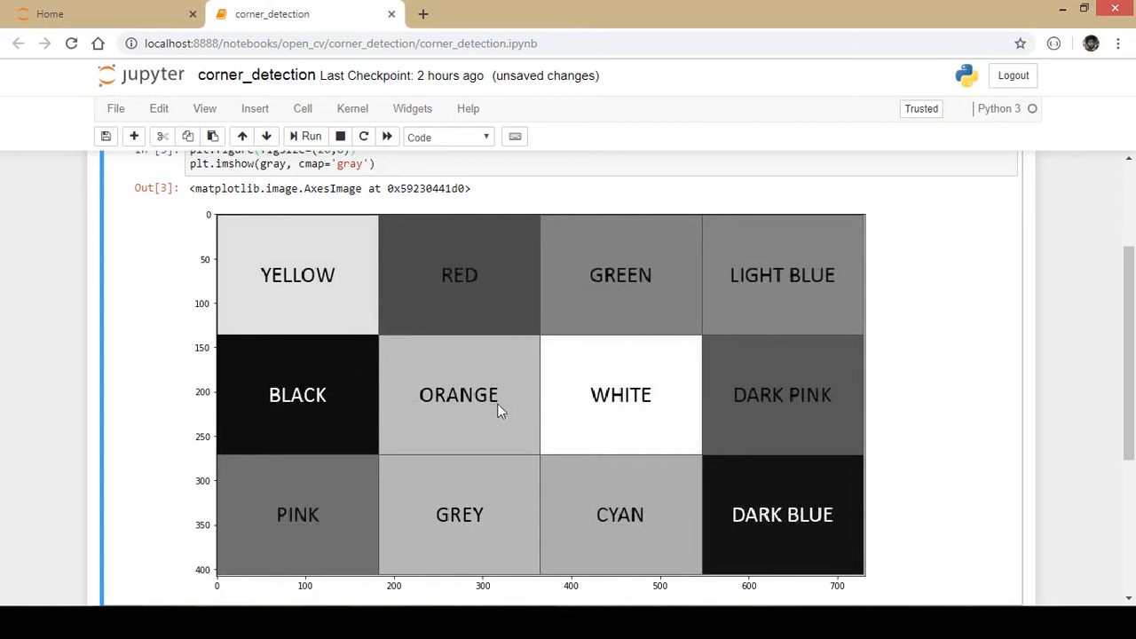
mouse_move(448, 435)
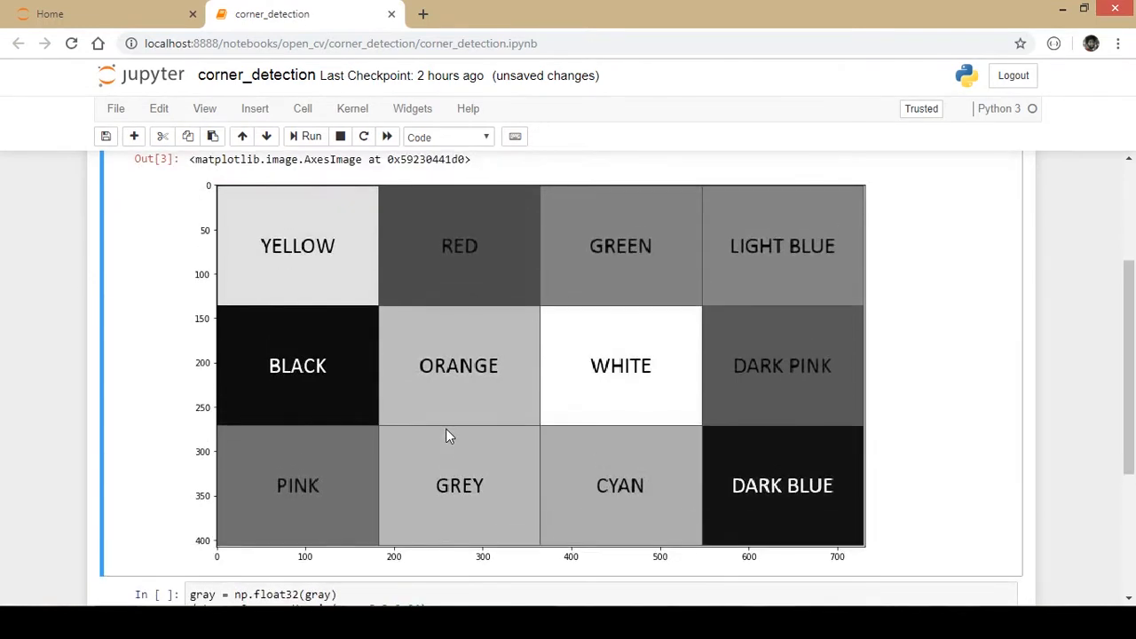
Step: Review and run the cell converting gray to float32 and calling cv2.cornerHarris(gray,8,3,0.04)
scroll(down, 3)
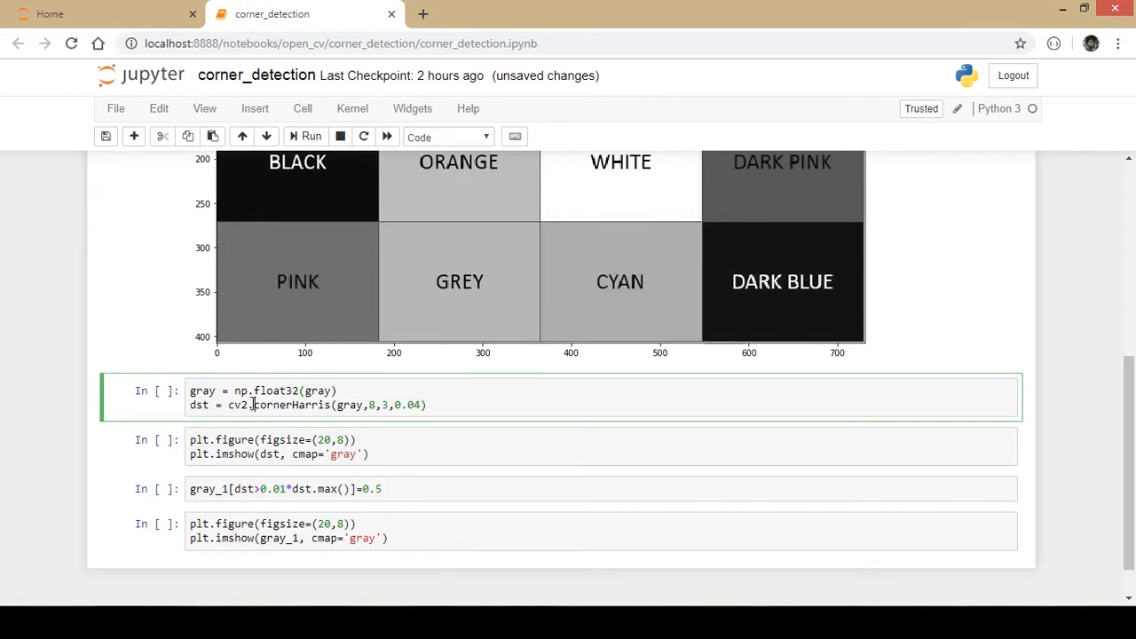
double_click(292, 405)
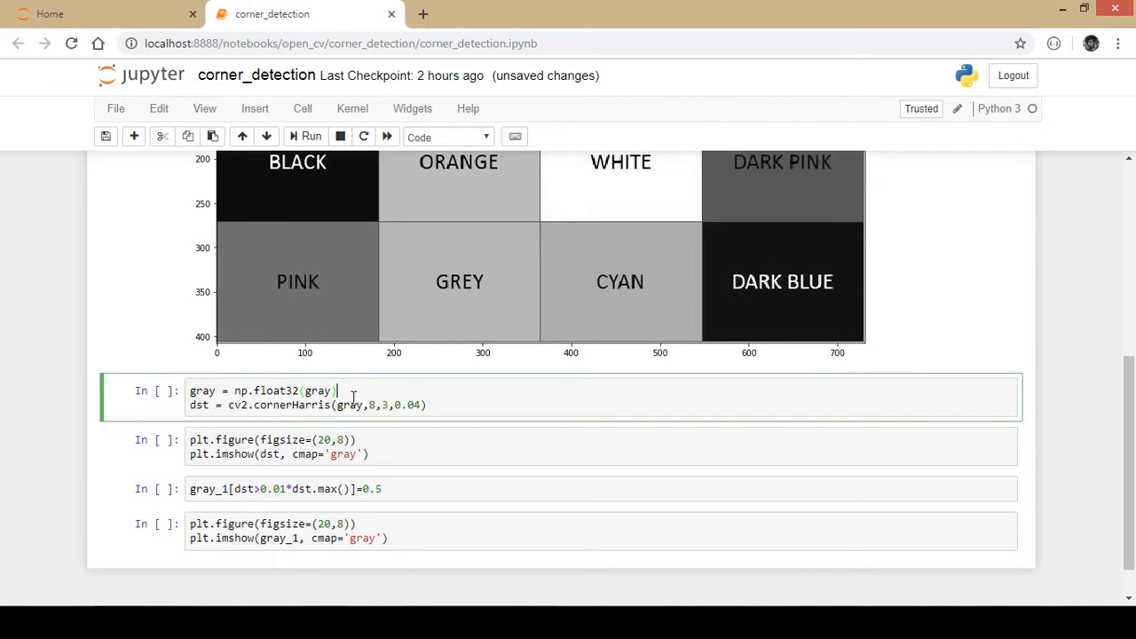
mouse_move(376, 404)
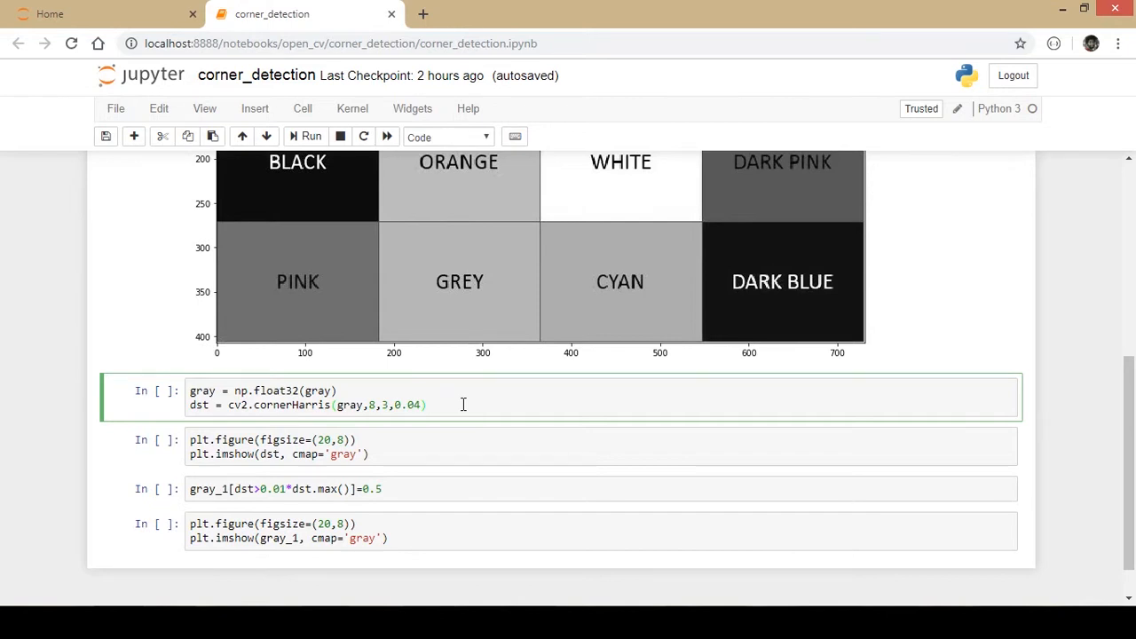
scroll(down, 3)
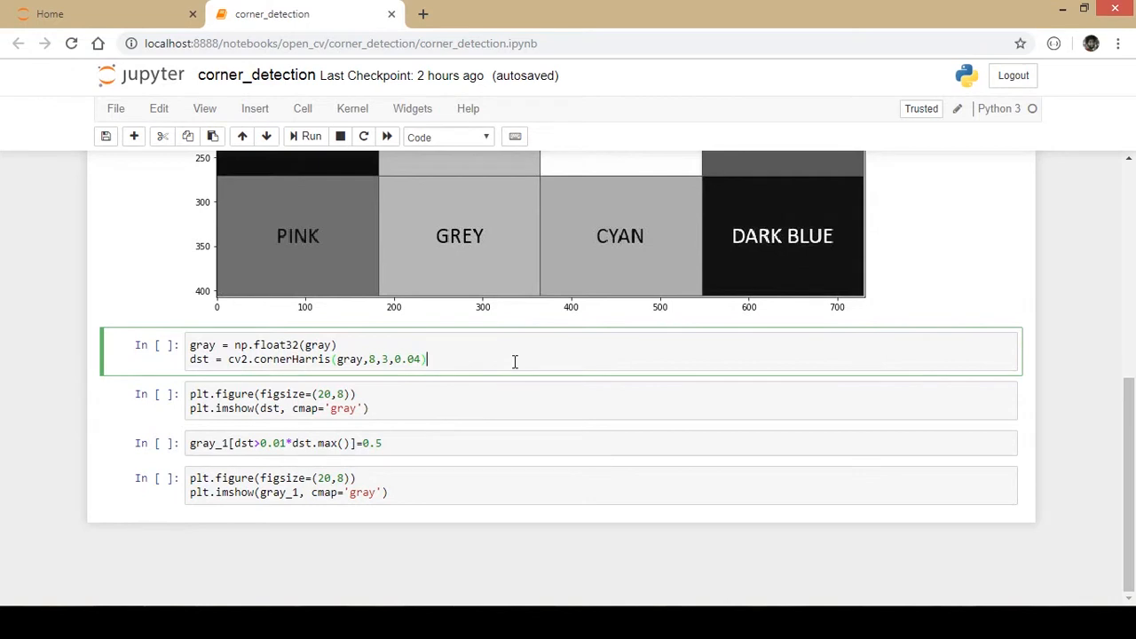
mouse_move(500, 363)
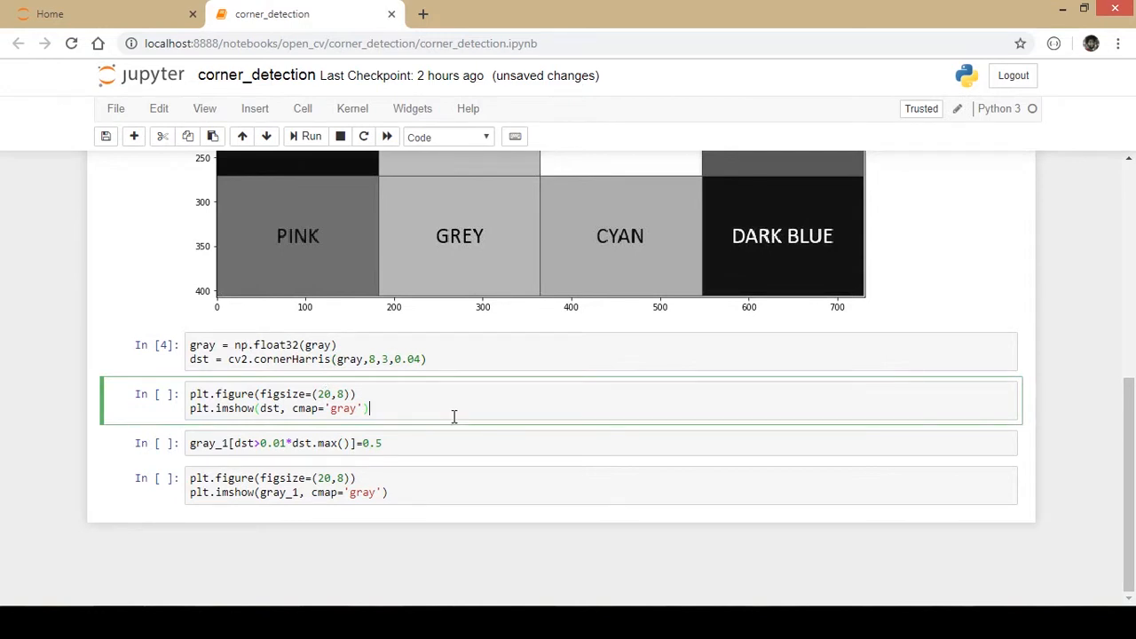
Step: Run plt.imshow(dst, cmap='gray') to plot the dark Harris response with faint corner highlights
click(311, 135)
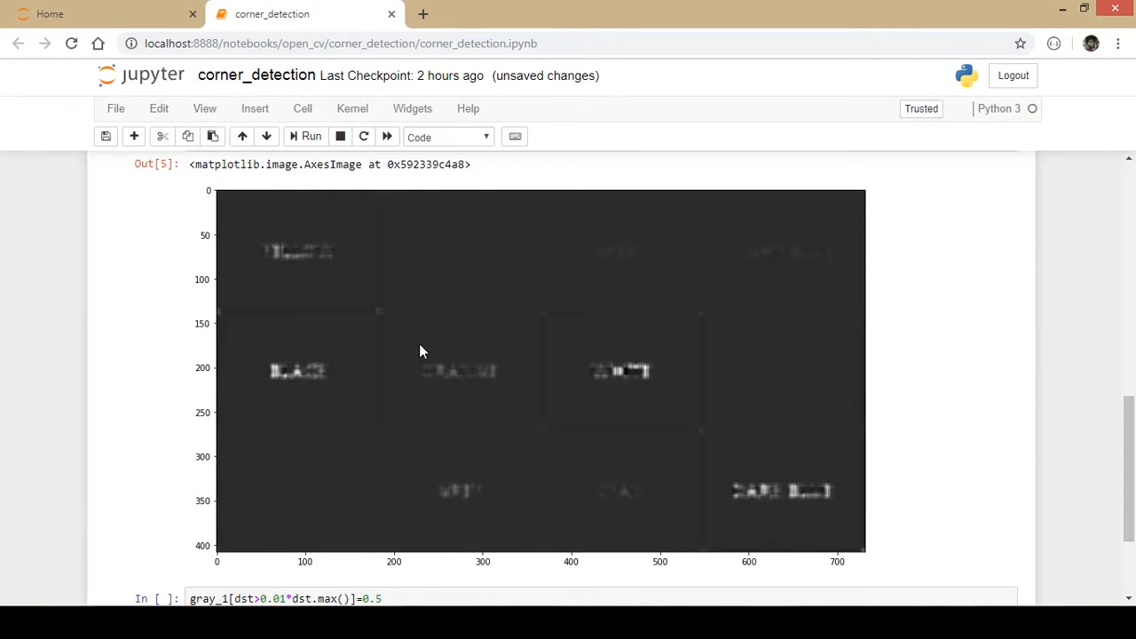
mouse_move(373, 315)
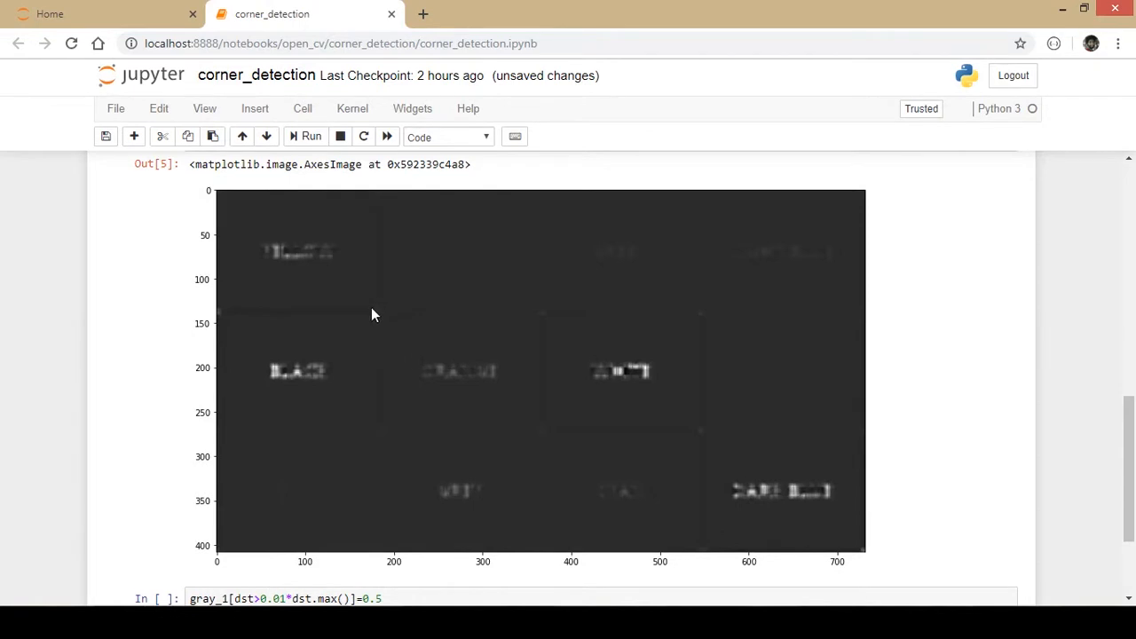
mouse_move(298, 251)
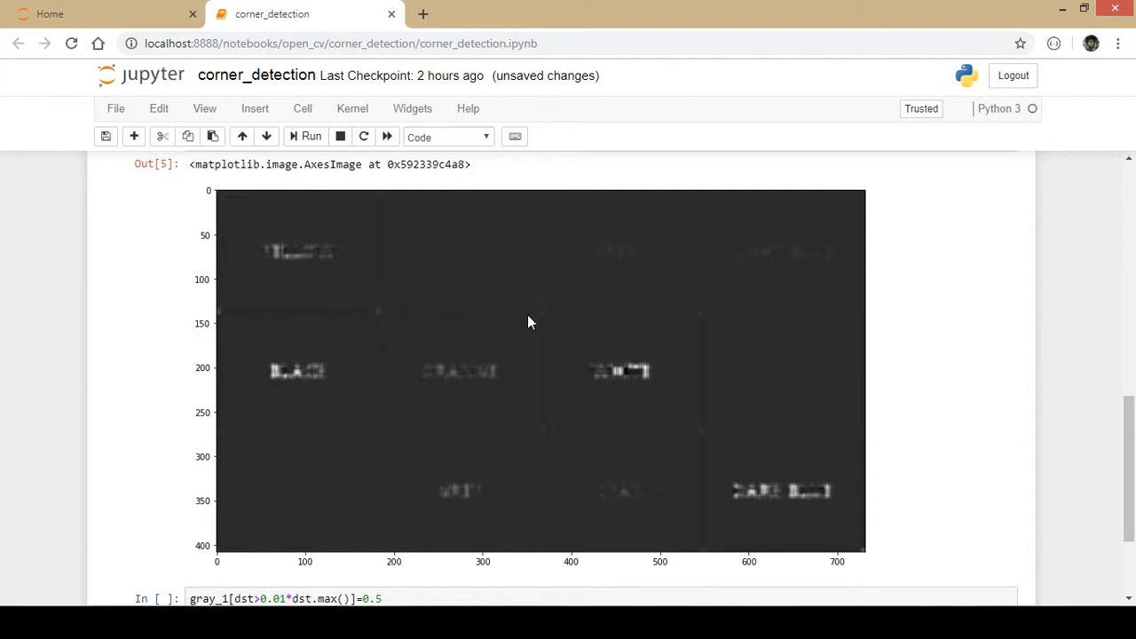
mouse_move(727, 302)
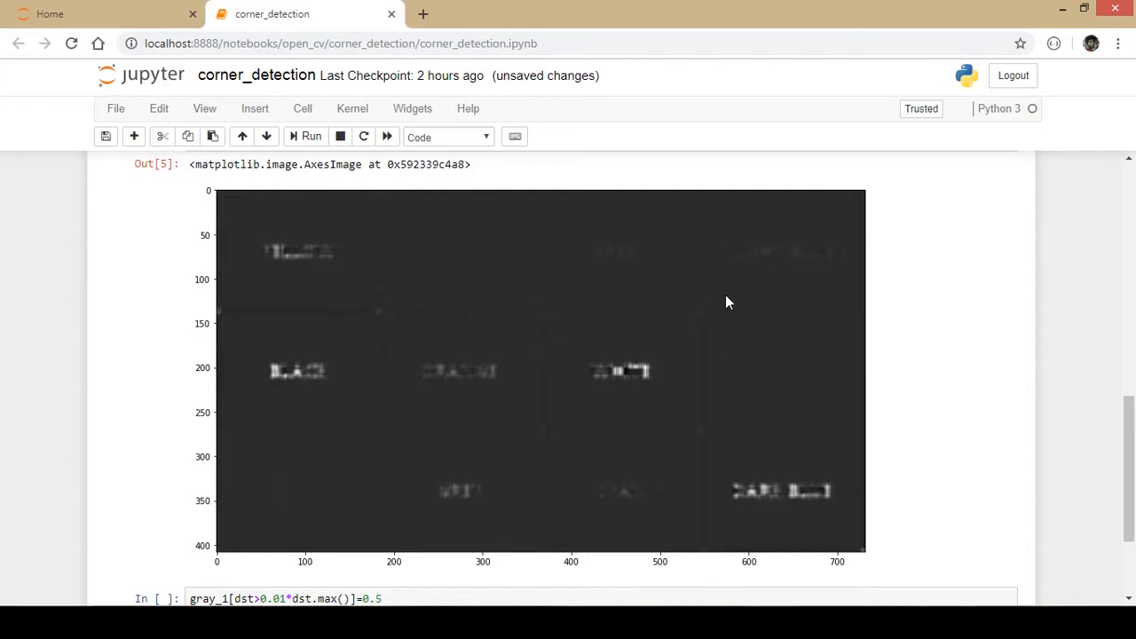
mouse_move(332, 405)
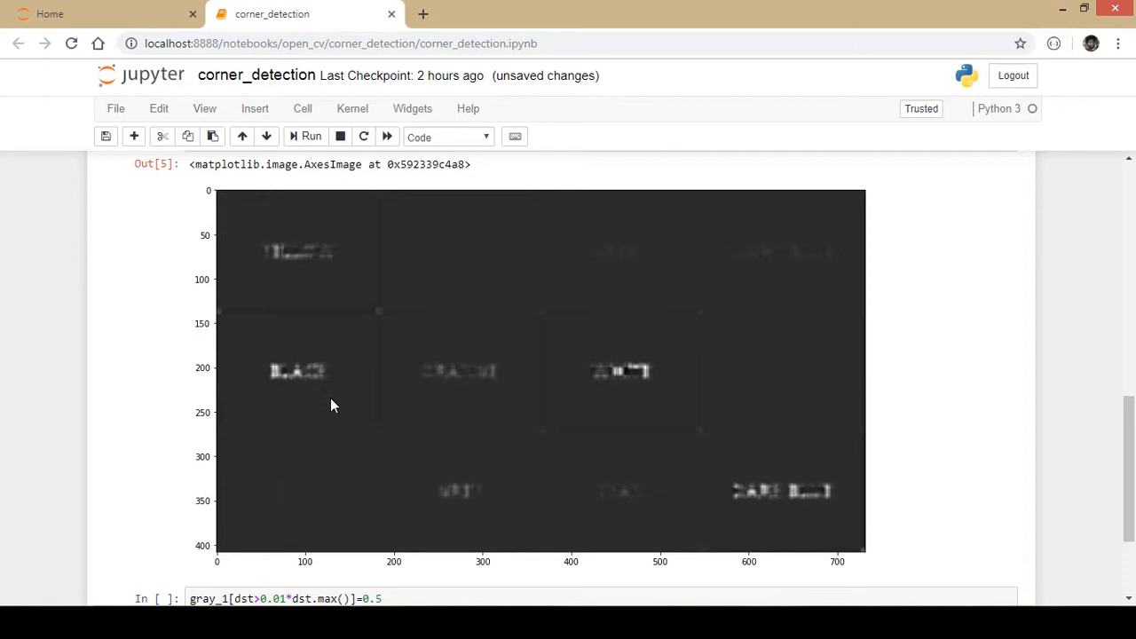
mouse_move(387, 352)
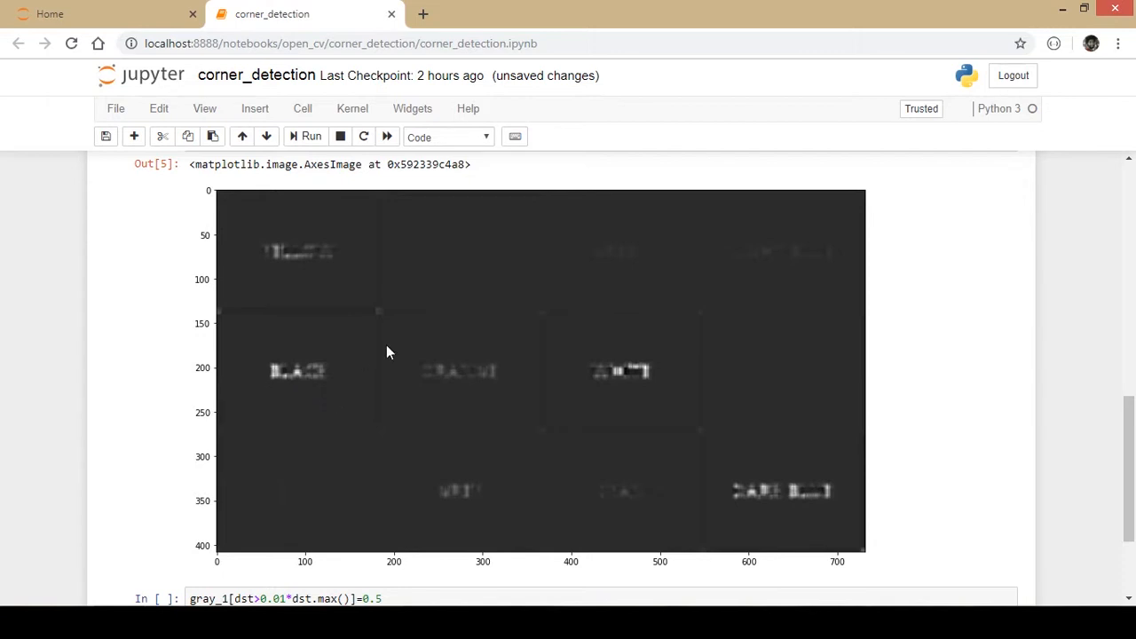
mouse_move(424, 373)
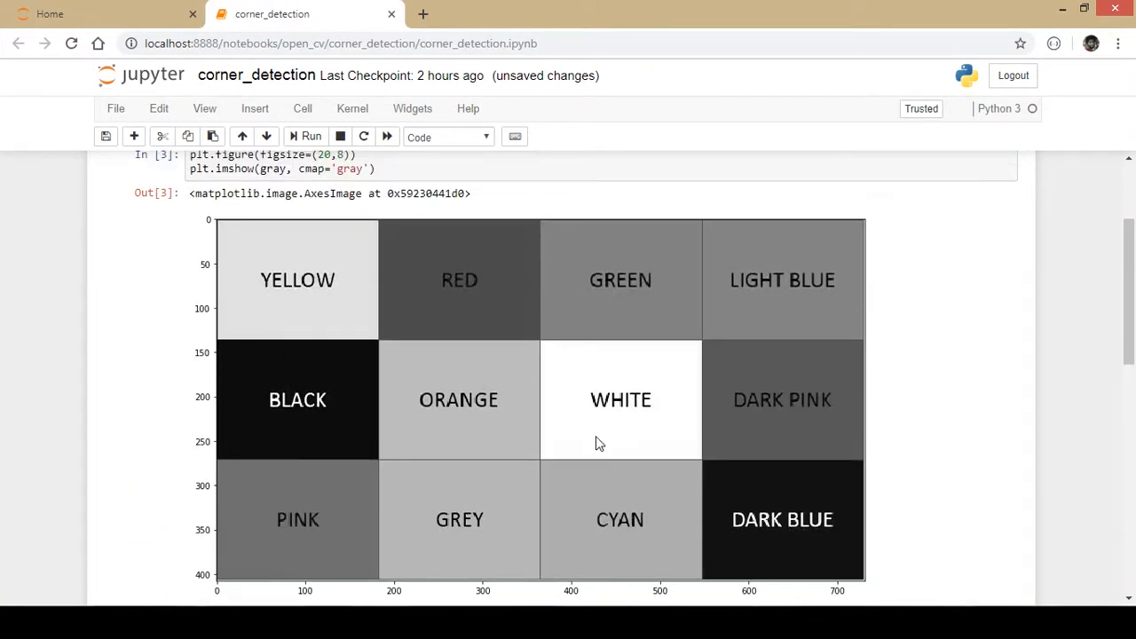
scroll(down, 3)
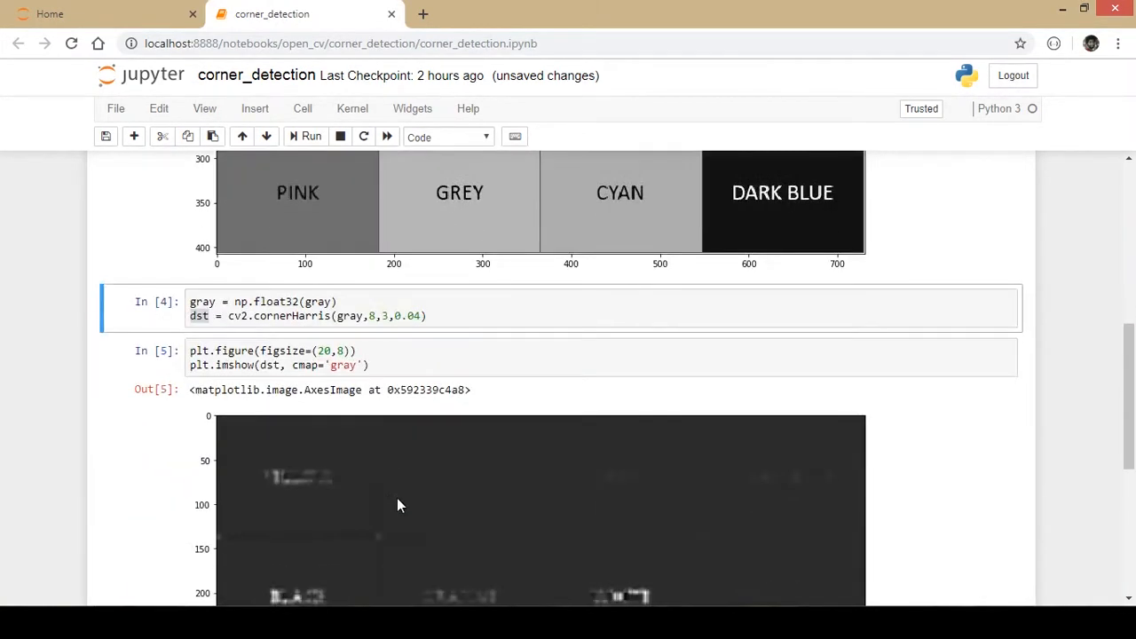
scroll(down, 3)
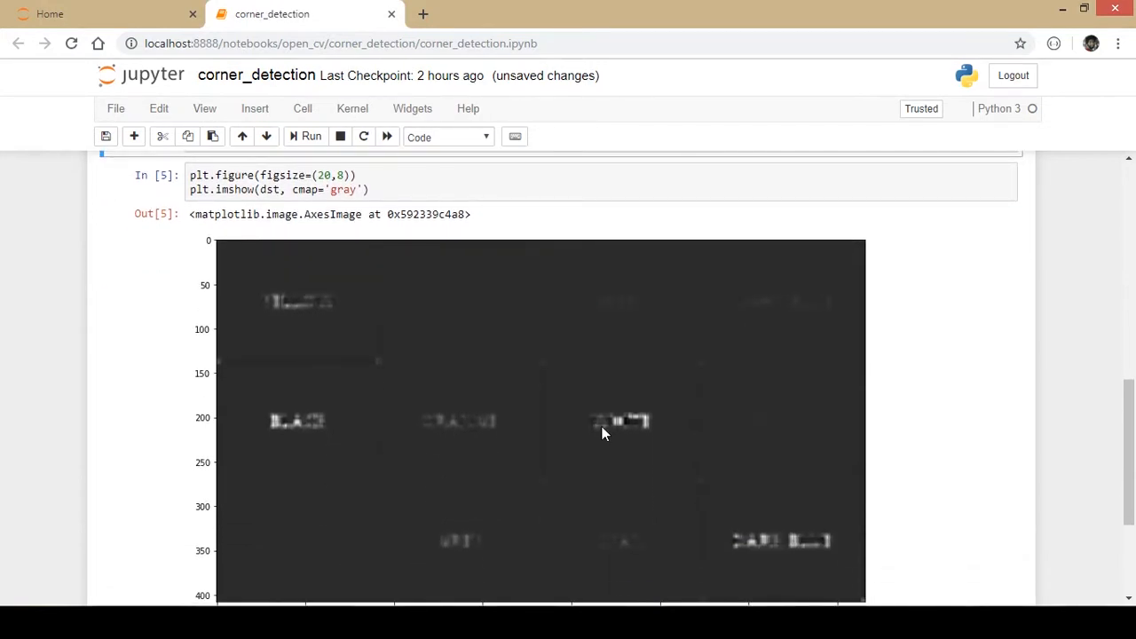
scroll(down, 3)
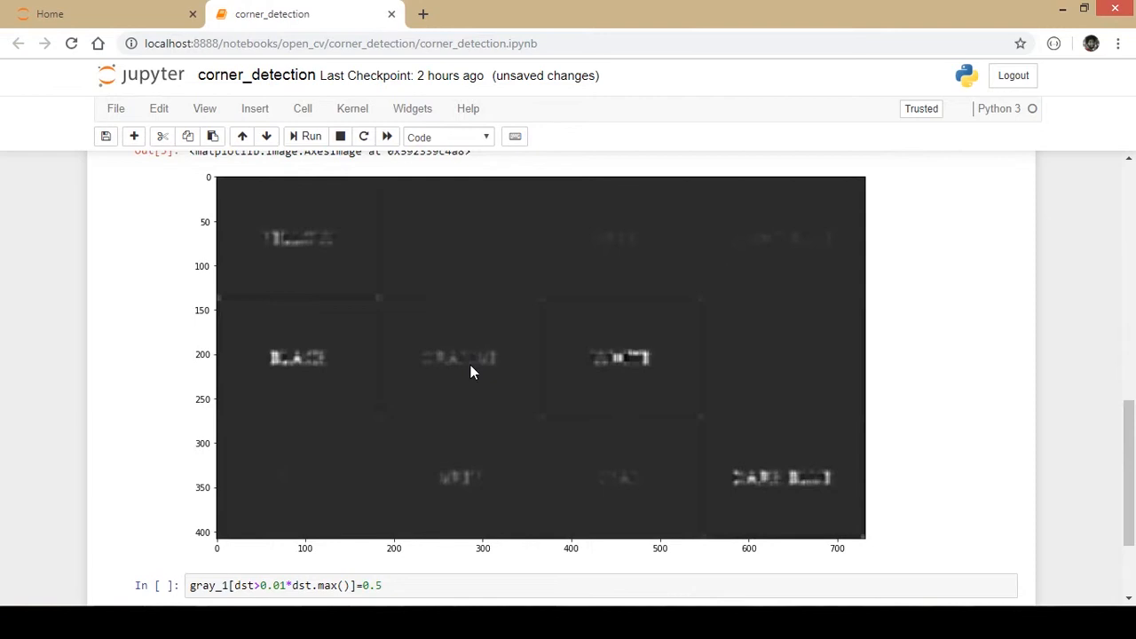
scroll(down, 3)
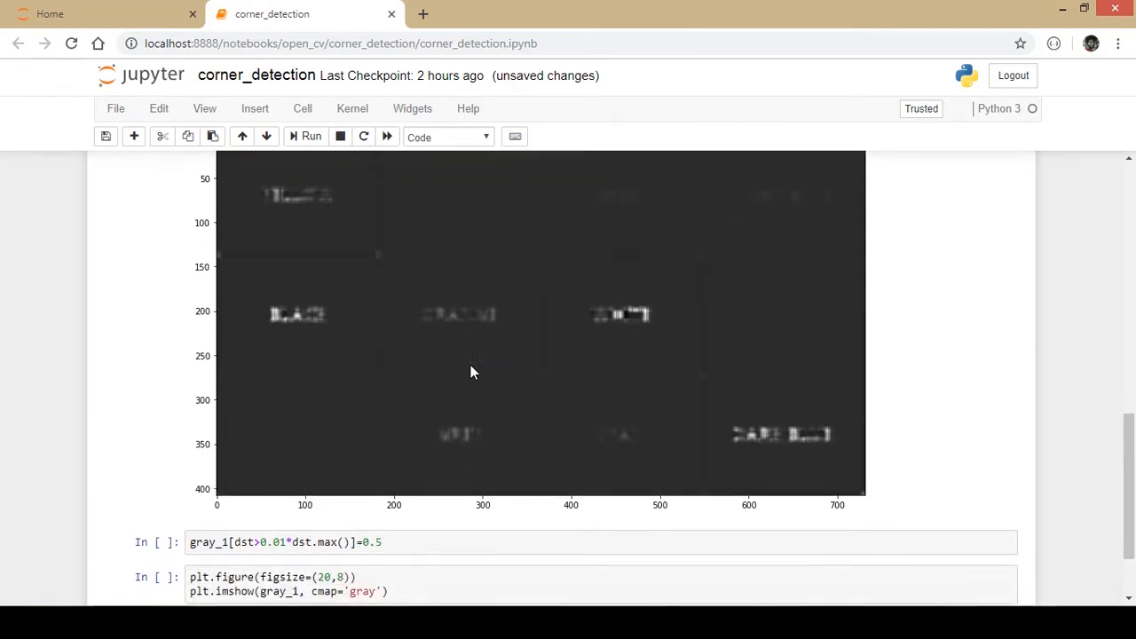
Step: Run the thresholding cell gray_1[dst>0.01*dst.max()]=0.5 to mark strong corners
scroll(down, 3)
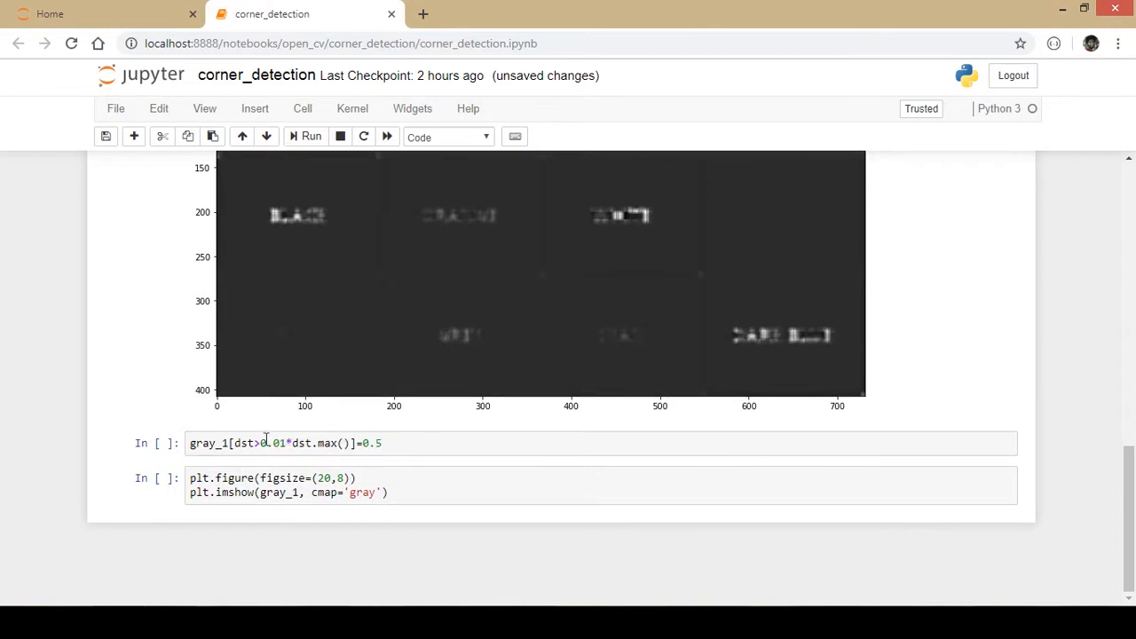
scroll(down, 3)
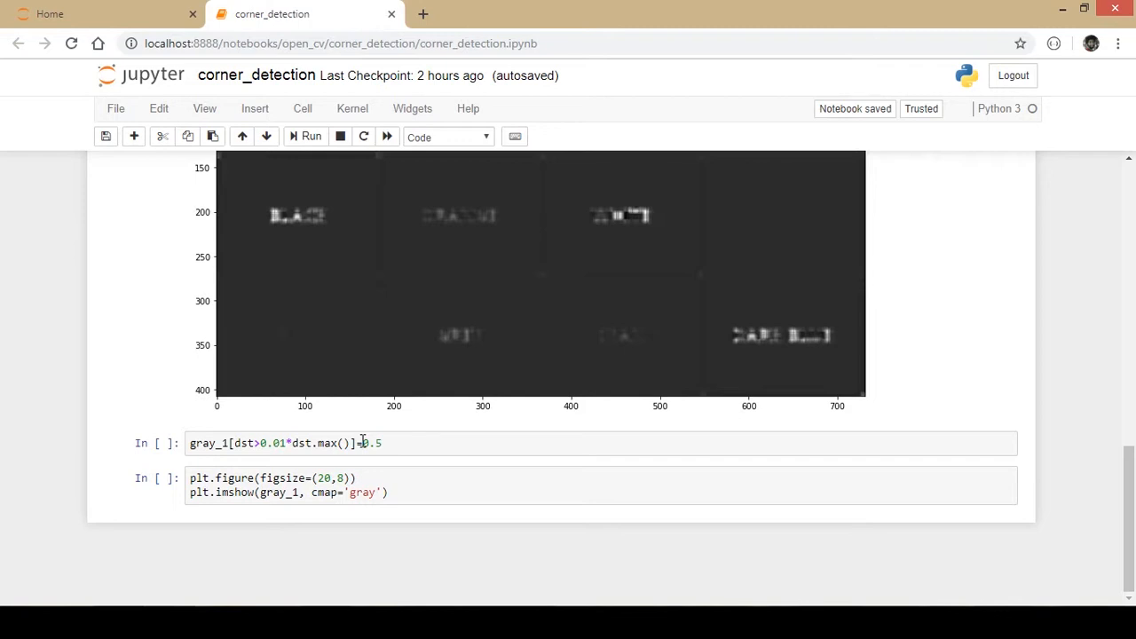
click(404, 442)
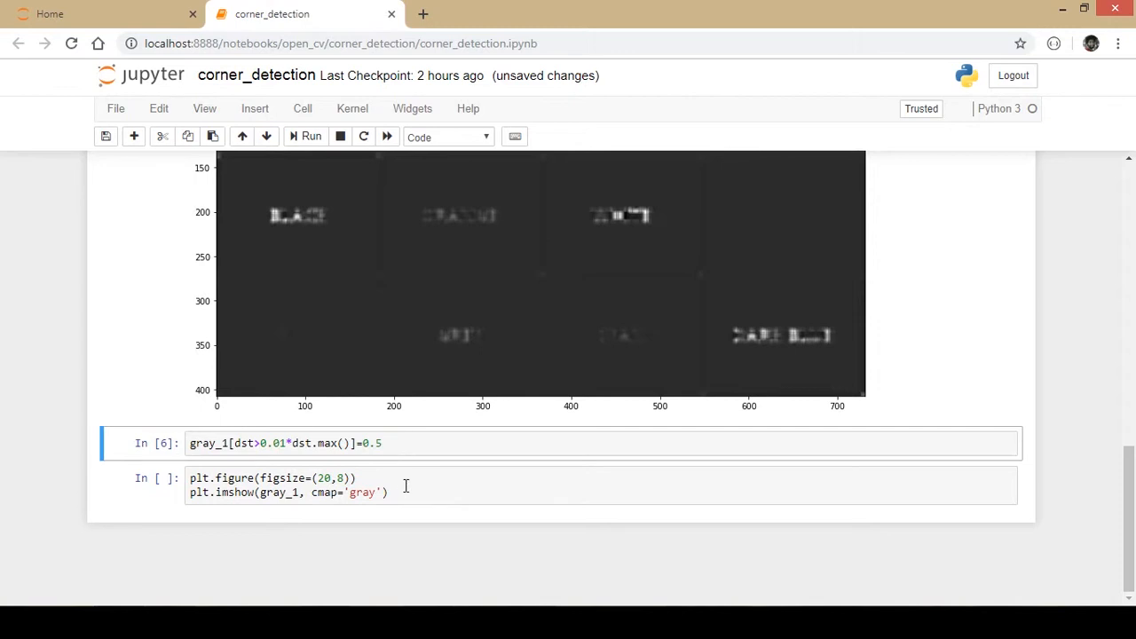
Step: Run plt.imshow(gray_1, cmap='gray') to show the chart with black corner dots at box junctions
click(310, 136)
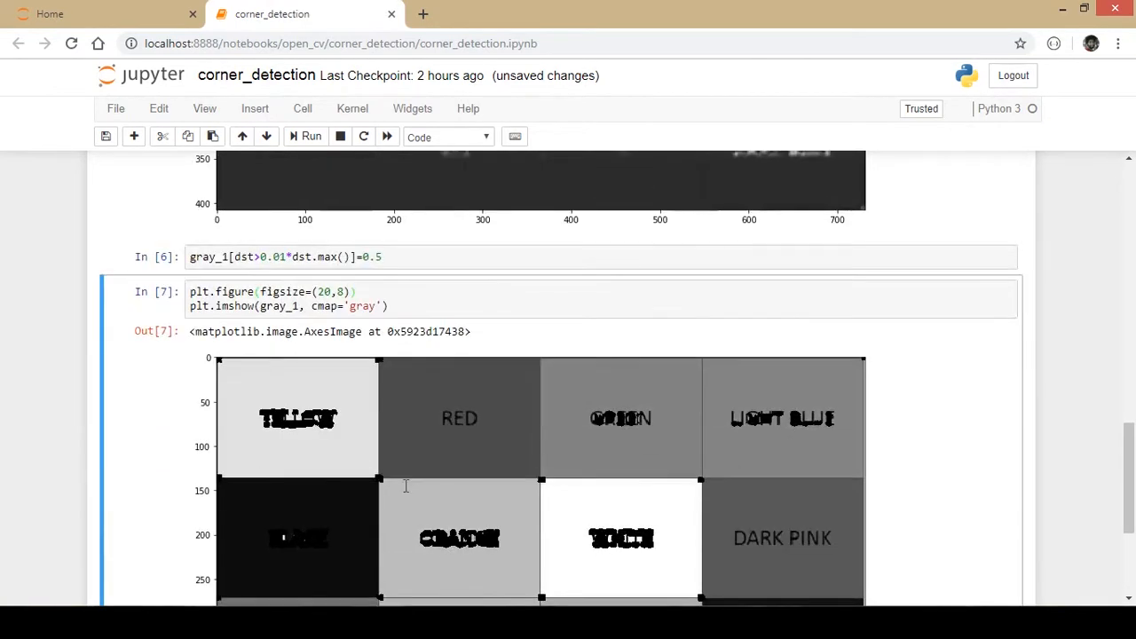
scroll(down, 3)
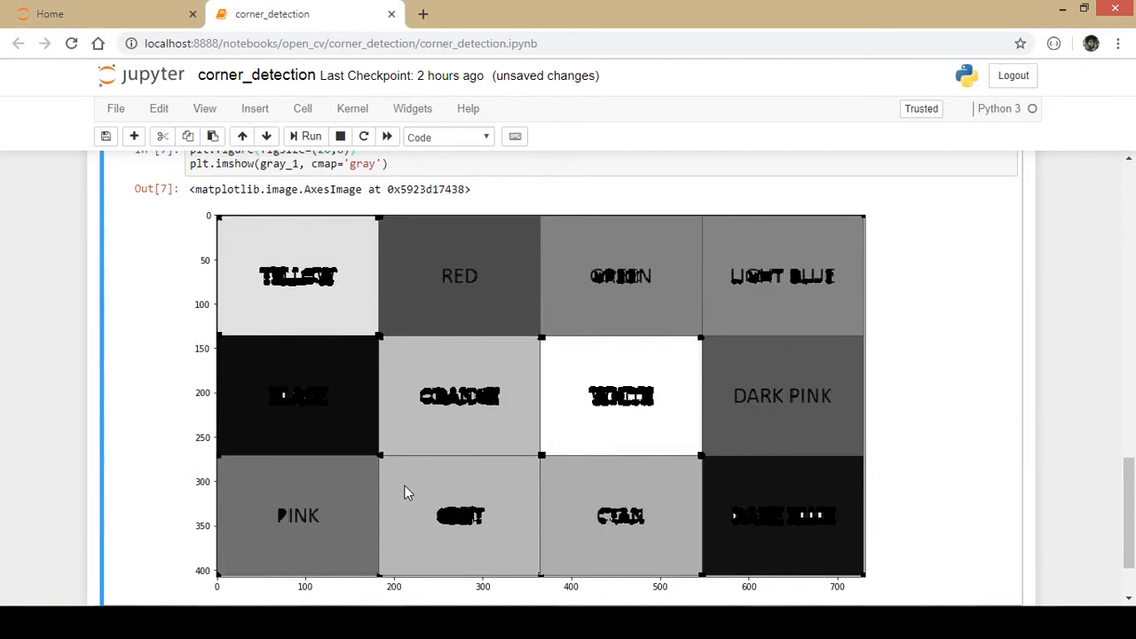
mouse_move(489, 386)
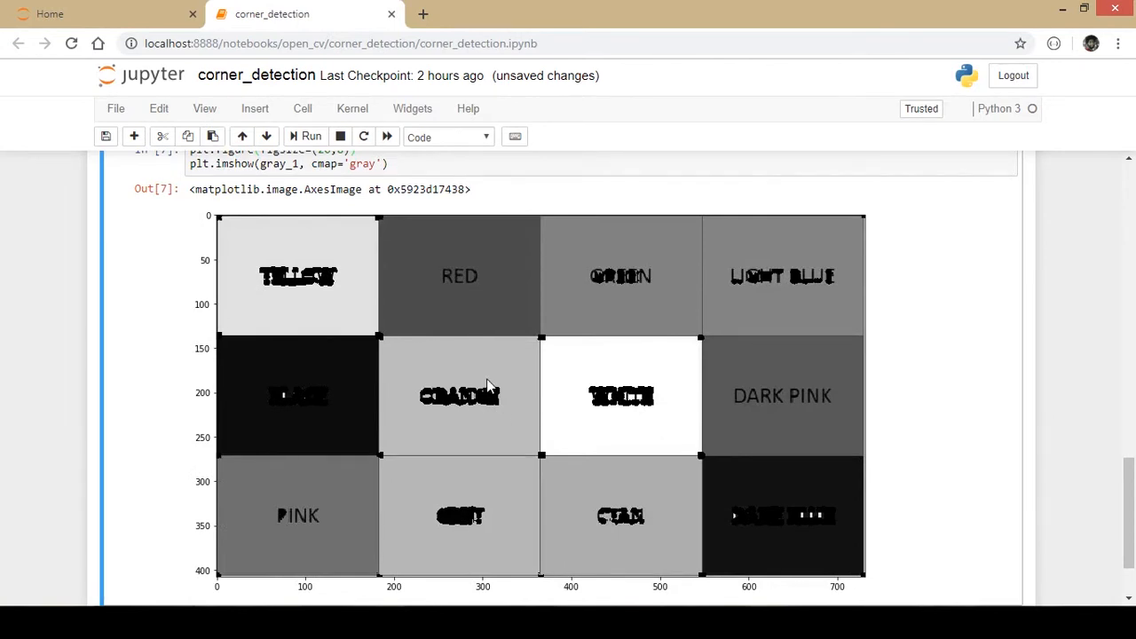
mouse_move(546, 346)
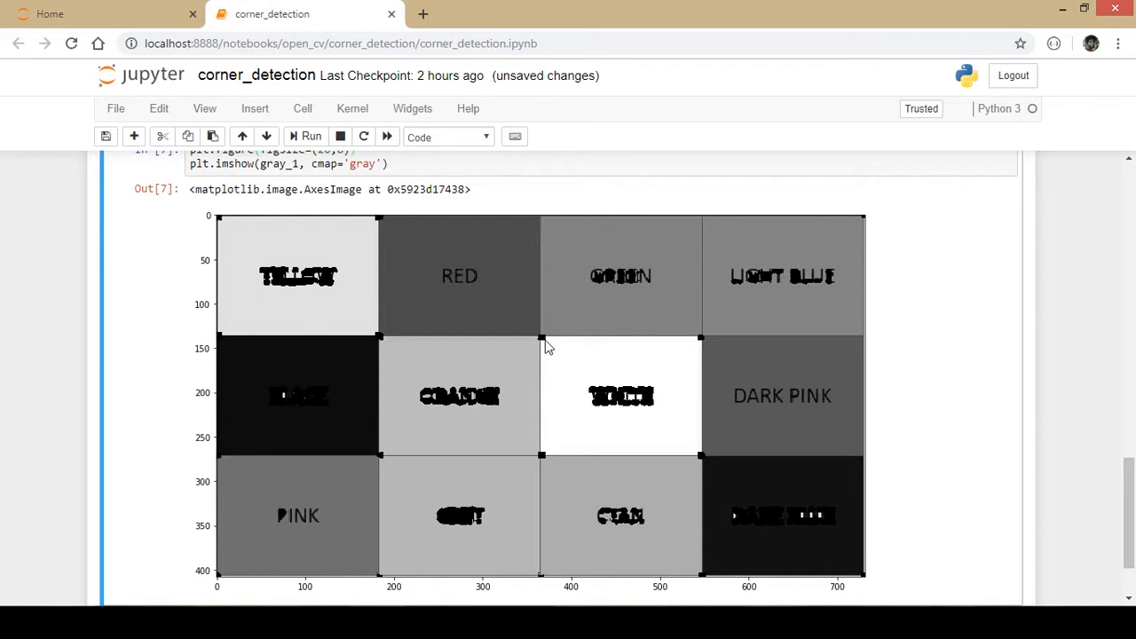
mouse_move(786, 389)
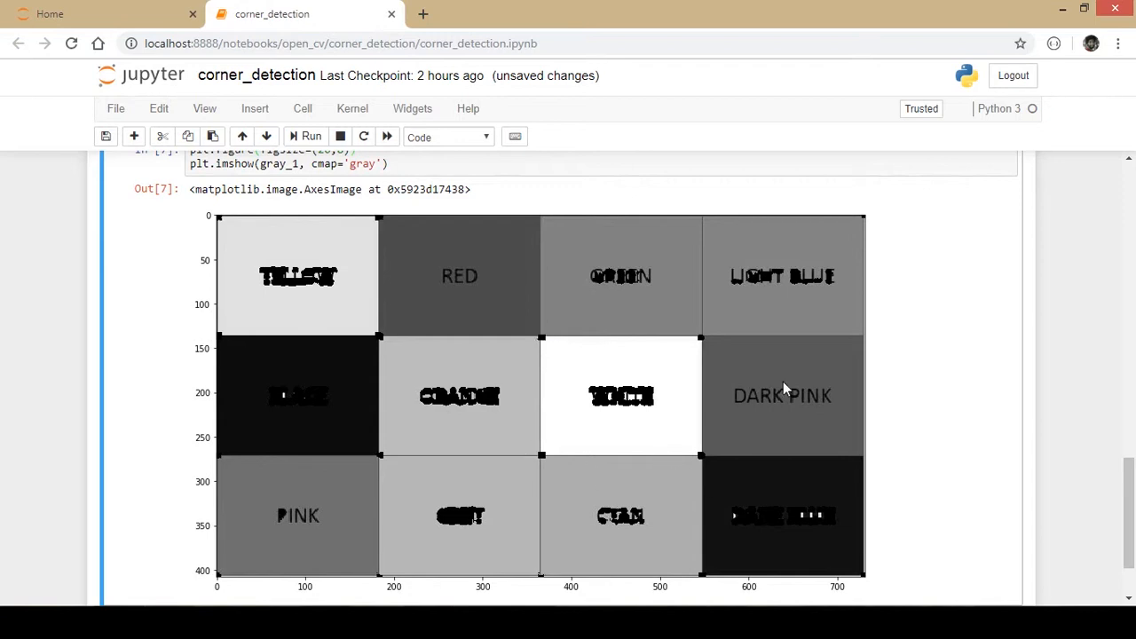
mouse_move(542, 450)
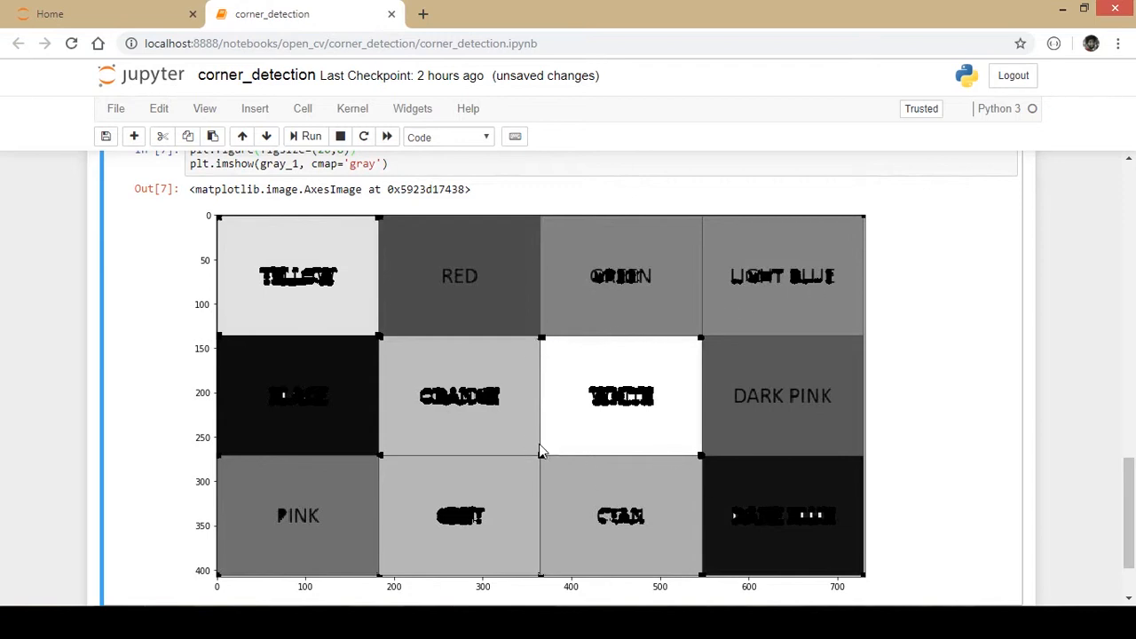
mouse_move(568, 354)
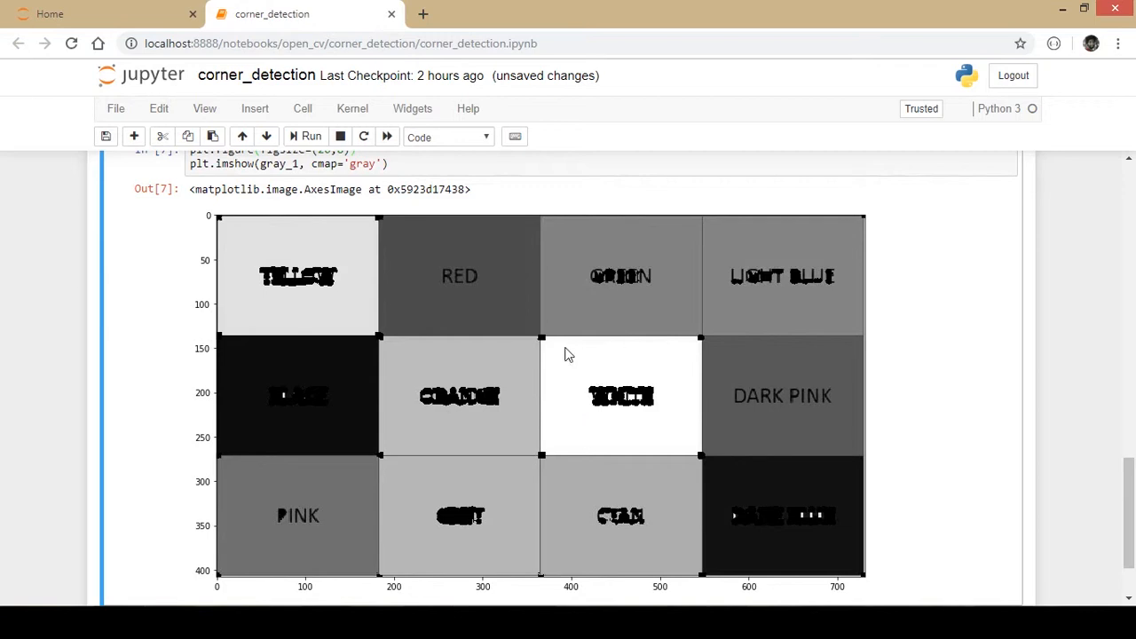
mouse_move(500, 511)
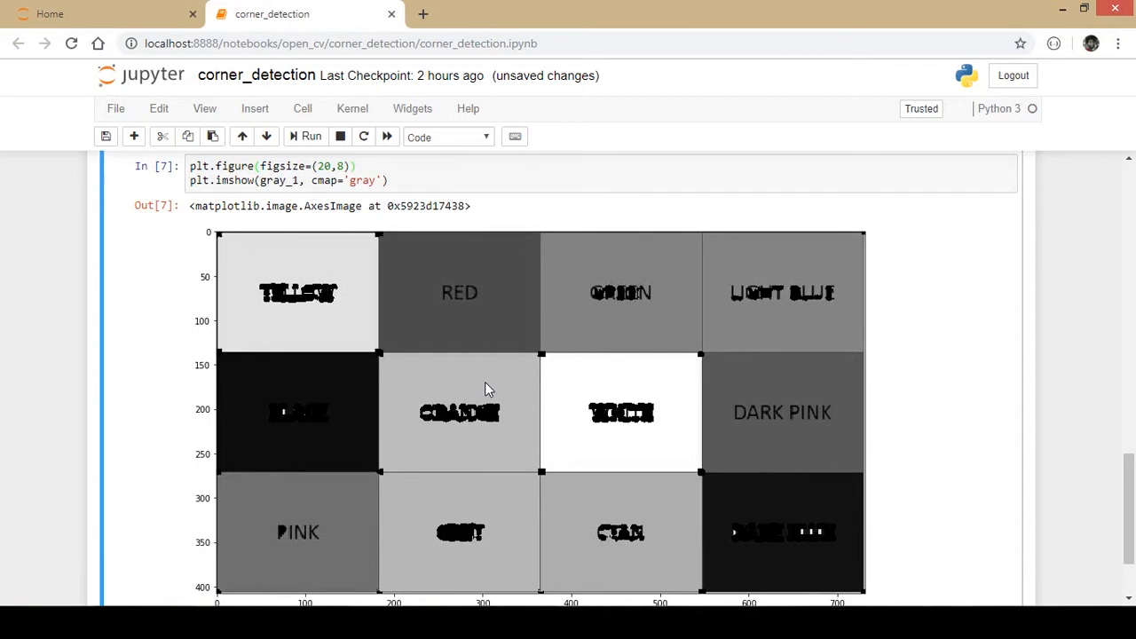
mouse_move(441, 401)
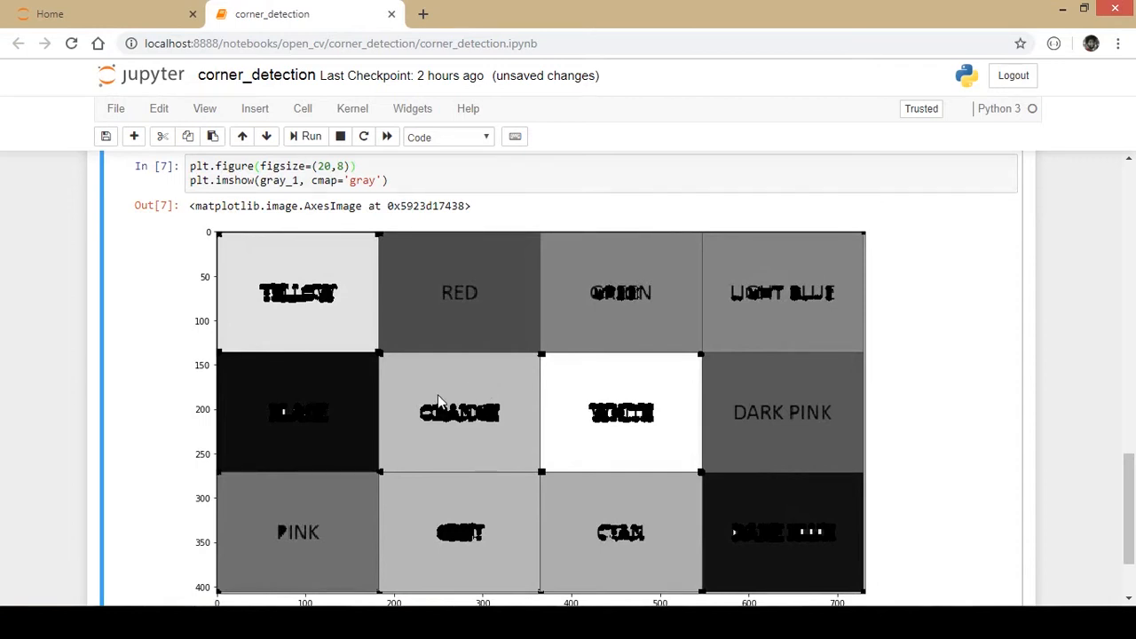
mouse_move(297, 275)
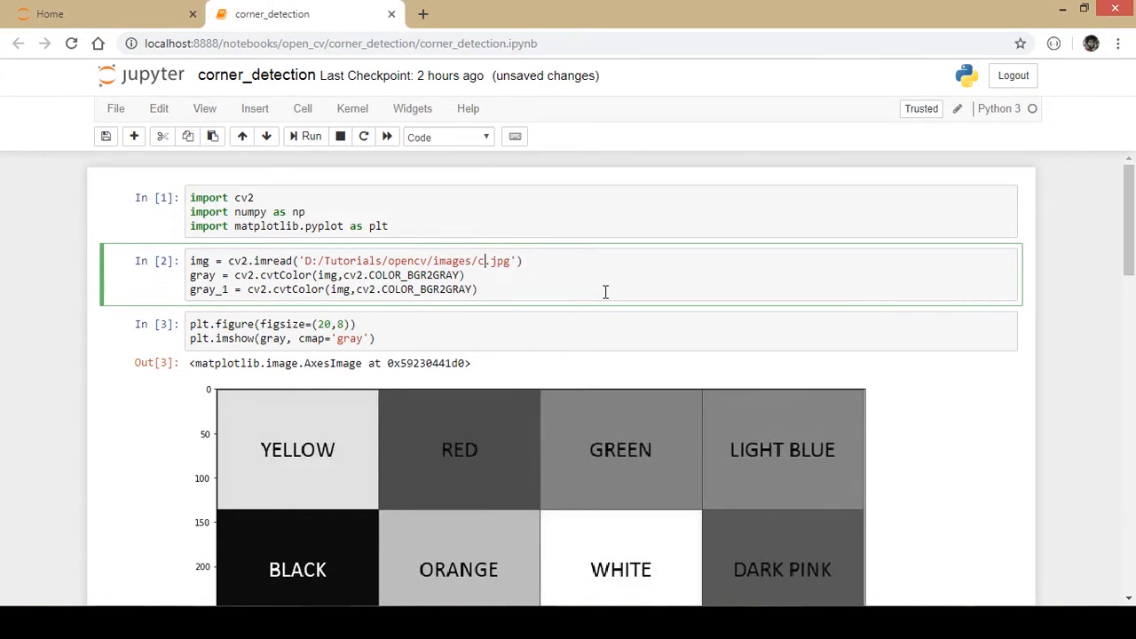
Step: Change the imread path to bottle.jpg, rerun it, and plot the grayscale bottle photo
text(bolttle)
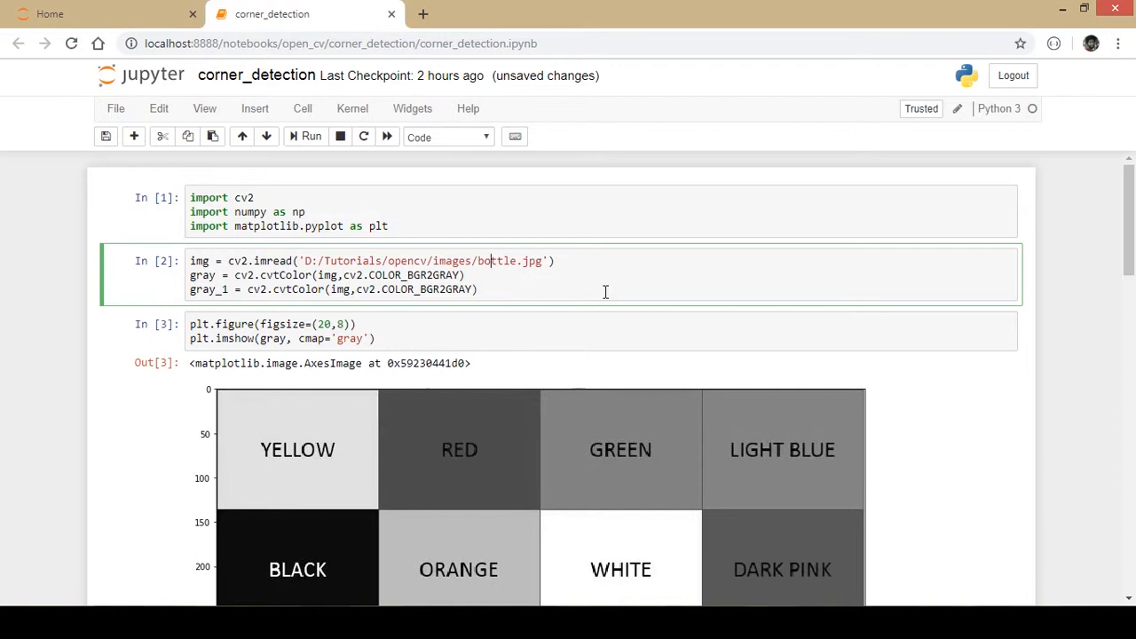
click(494, 261)
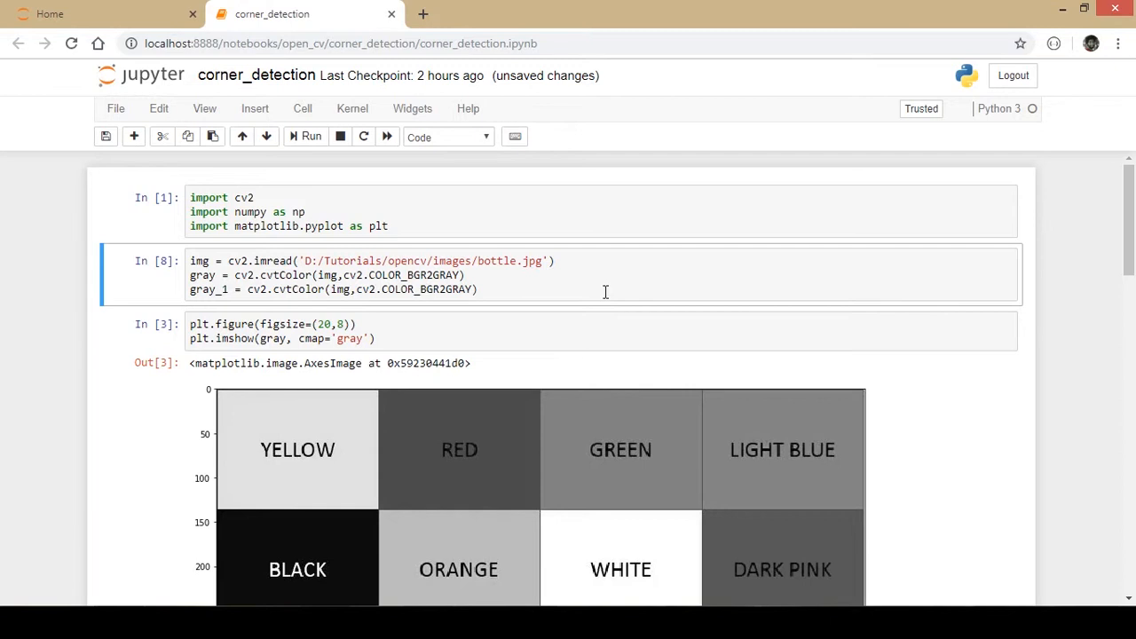
scroll(down, 3)
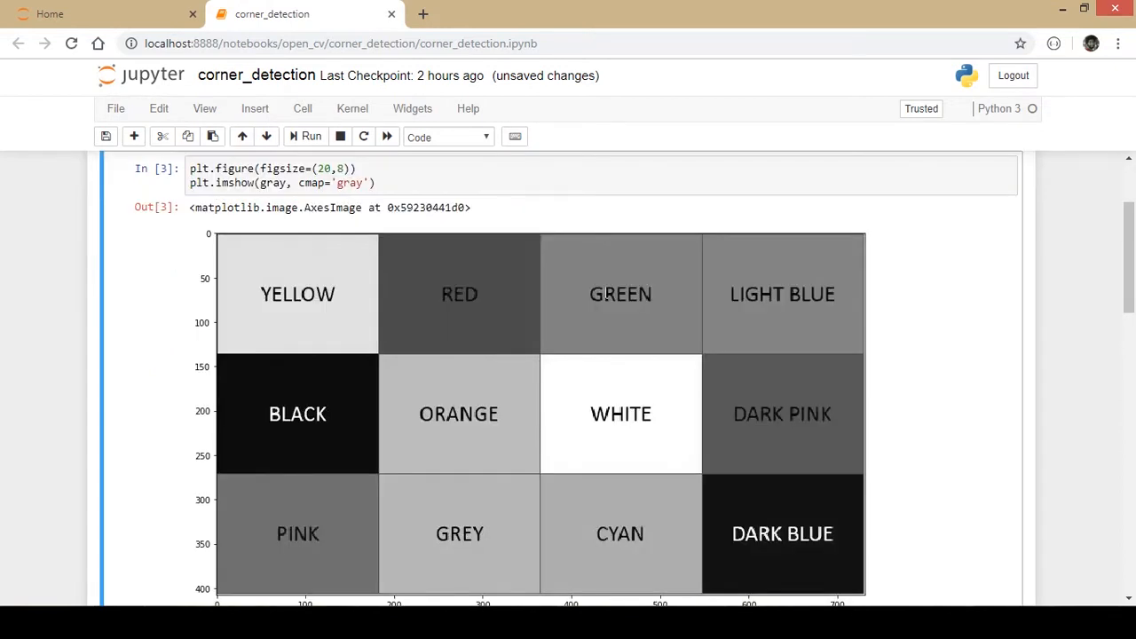
click(310, 136)
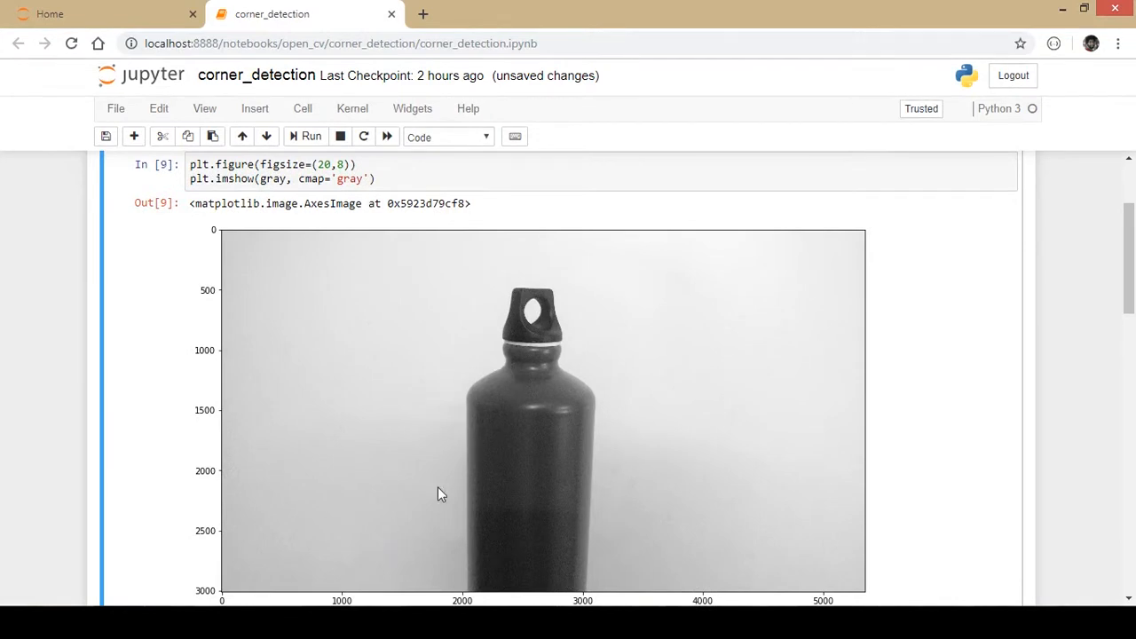
mouse_move(510, 326)
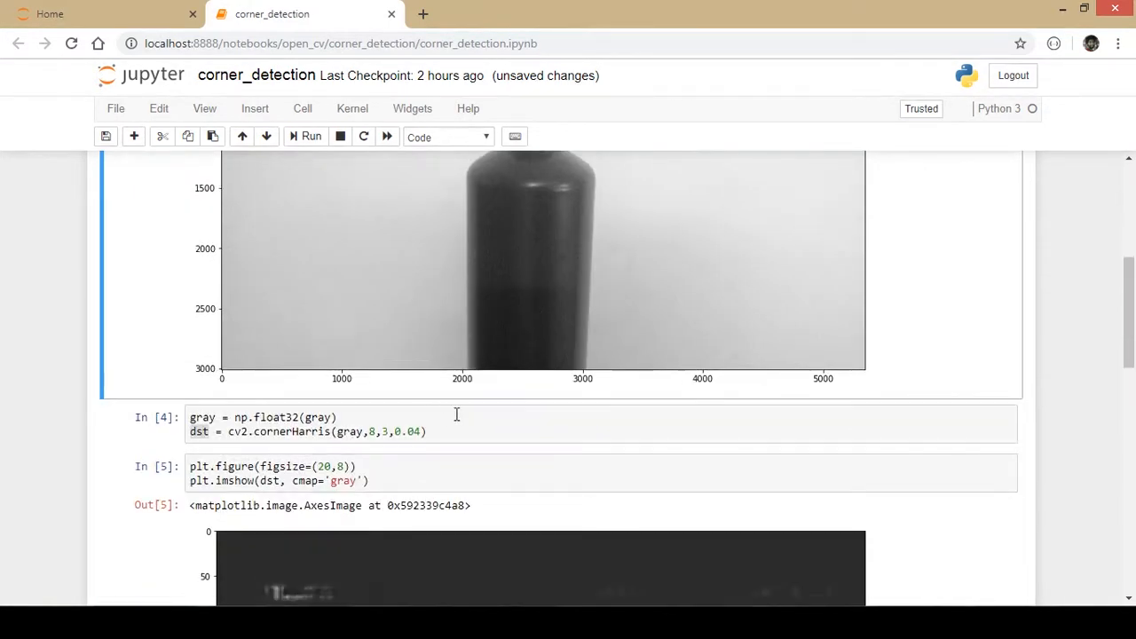
Step: Rerun the cornerHarris cell on the bottle and plot its response and the marked corners
click(310, 136)
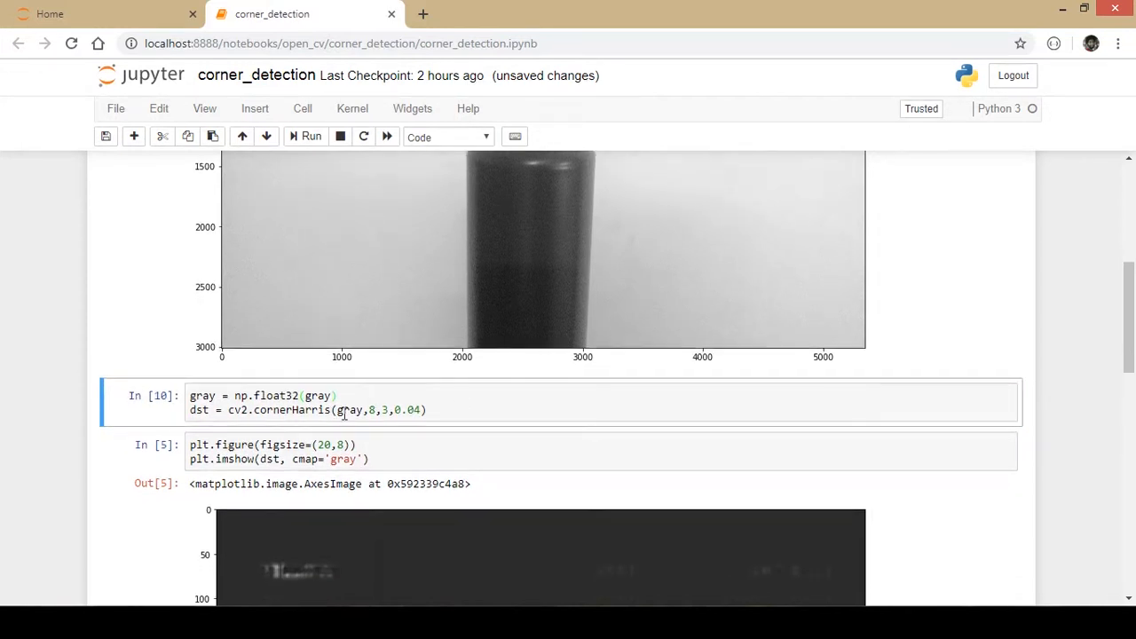
click(477, 409)
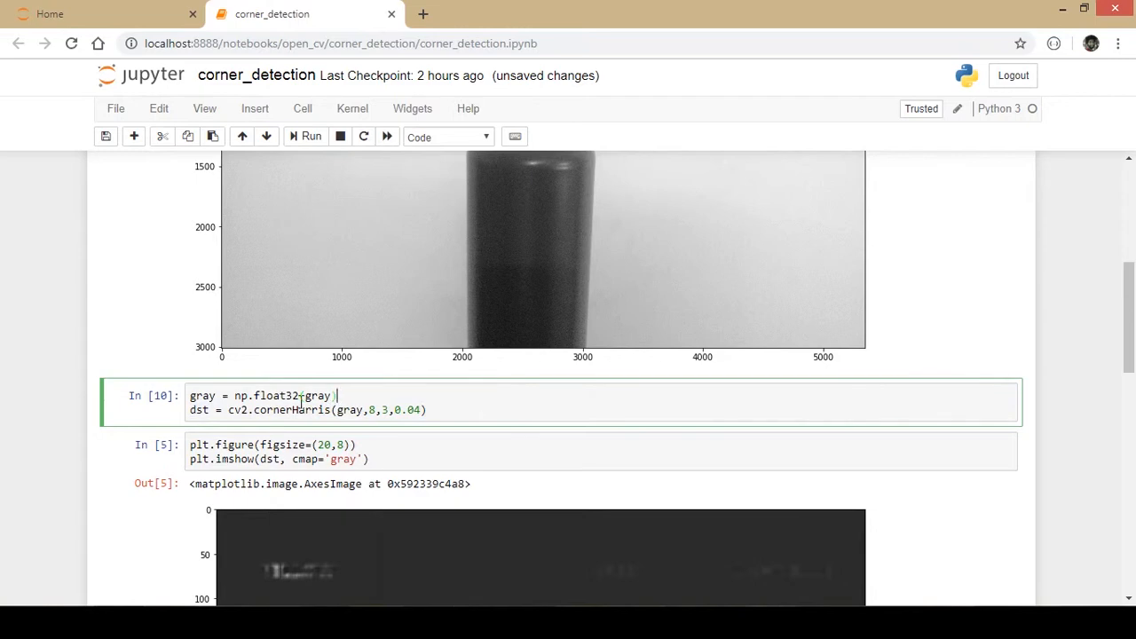
scroll(down, 3)
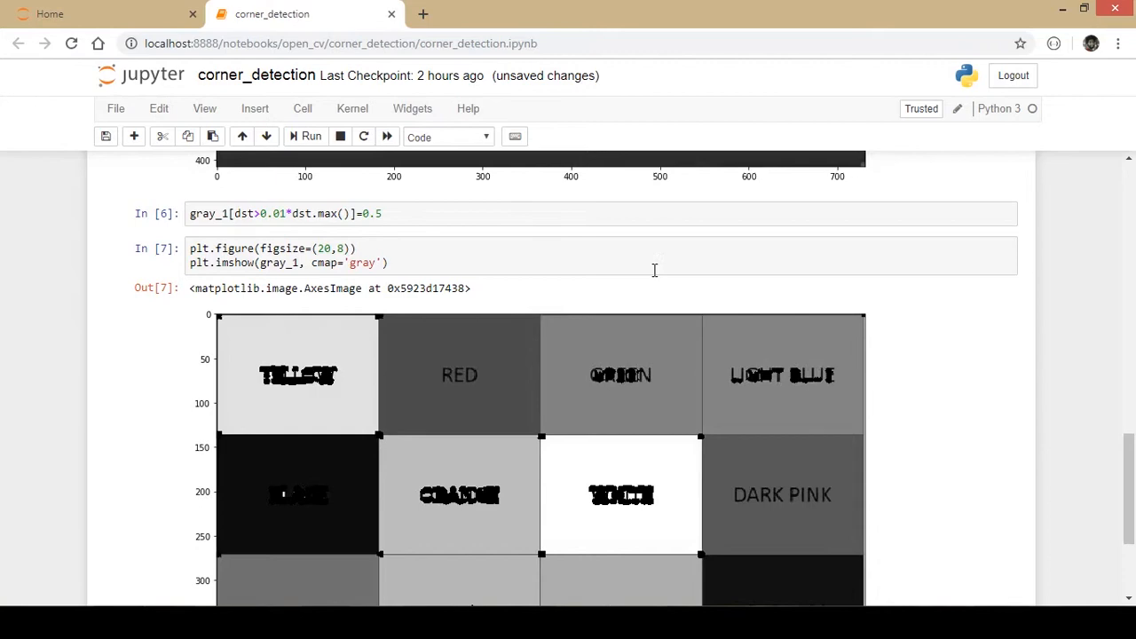
scroll(down, 3)
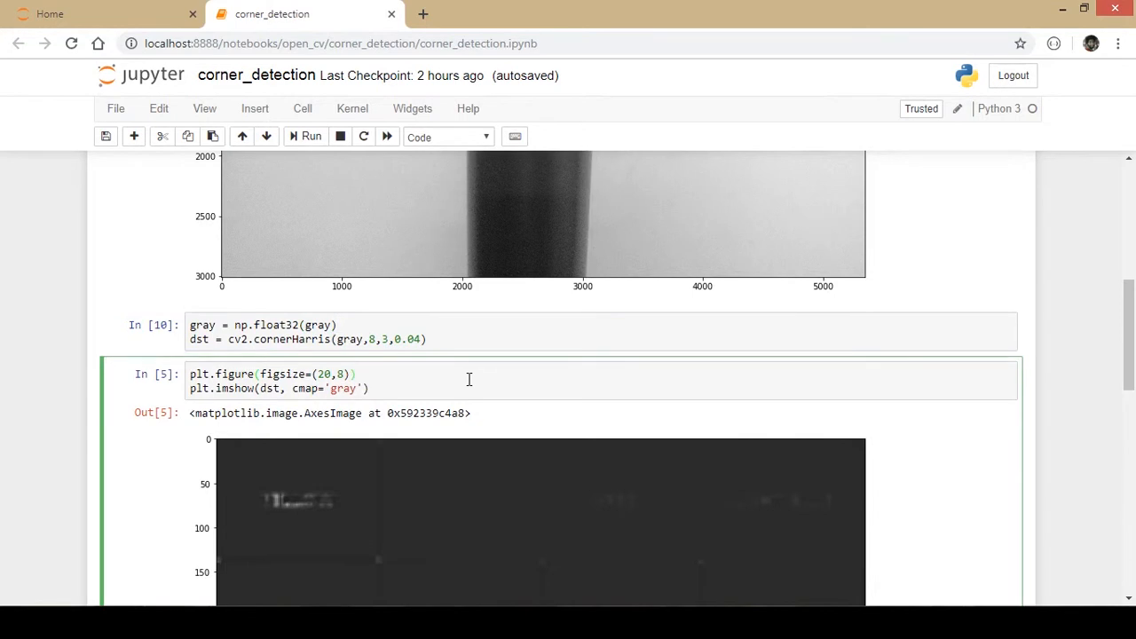
click(306, 135)
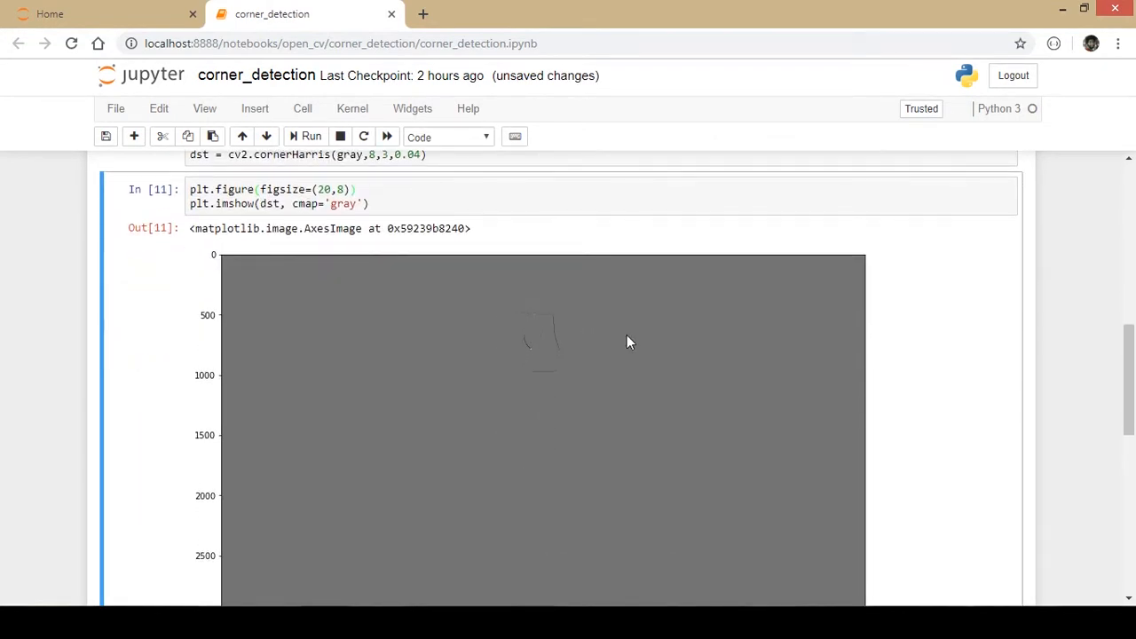
mouse_move(523, 346)
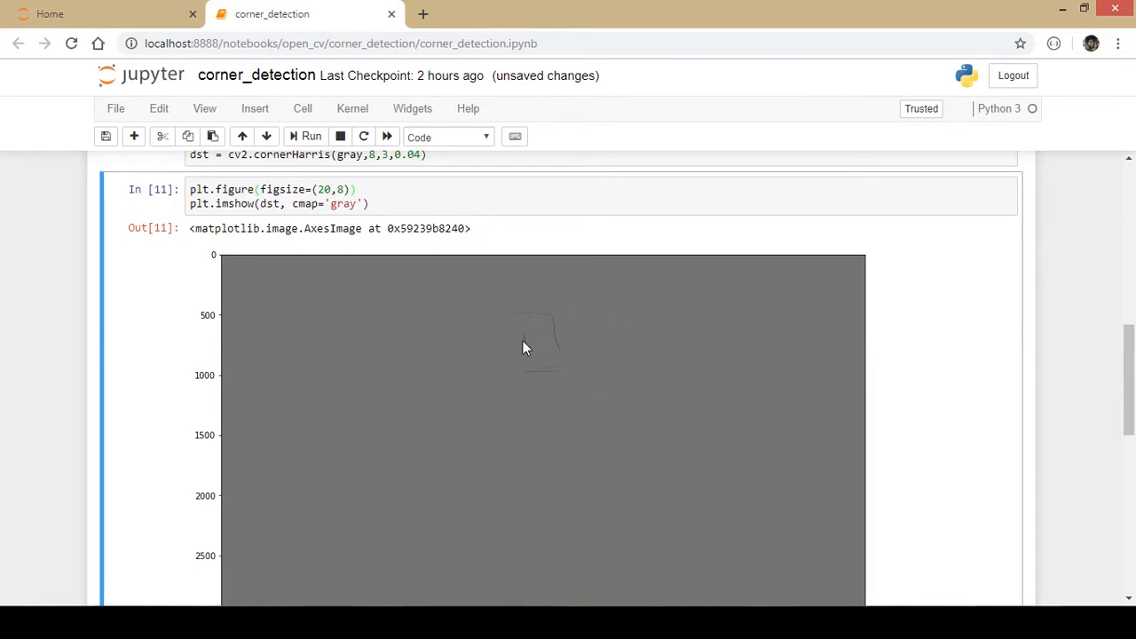
scroll(down, 3)
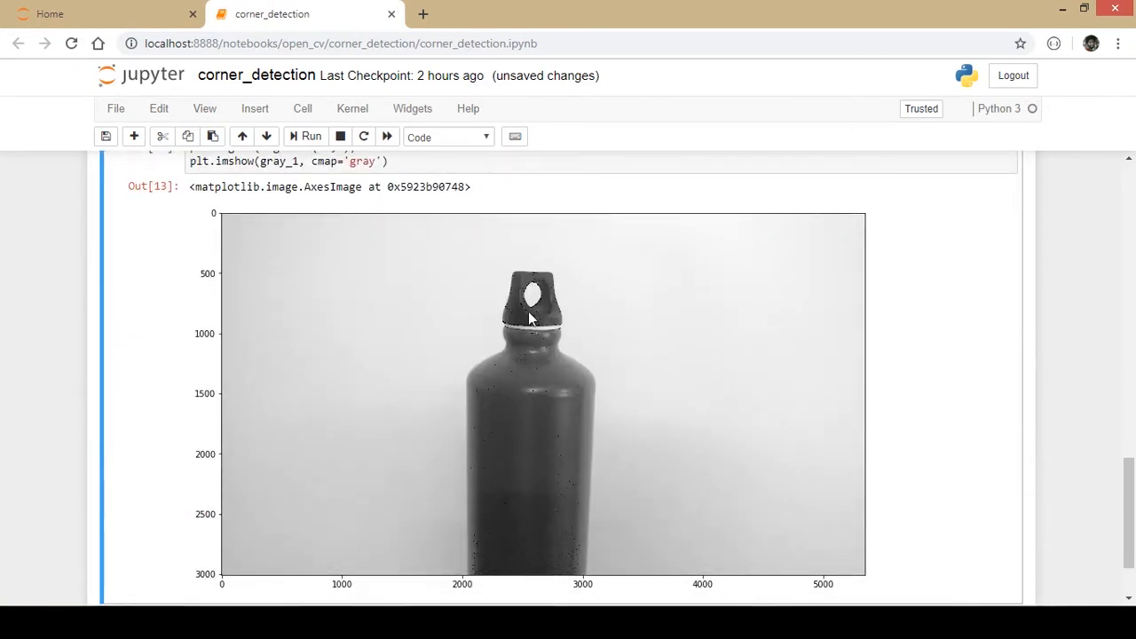
key(ctrl+plus)
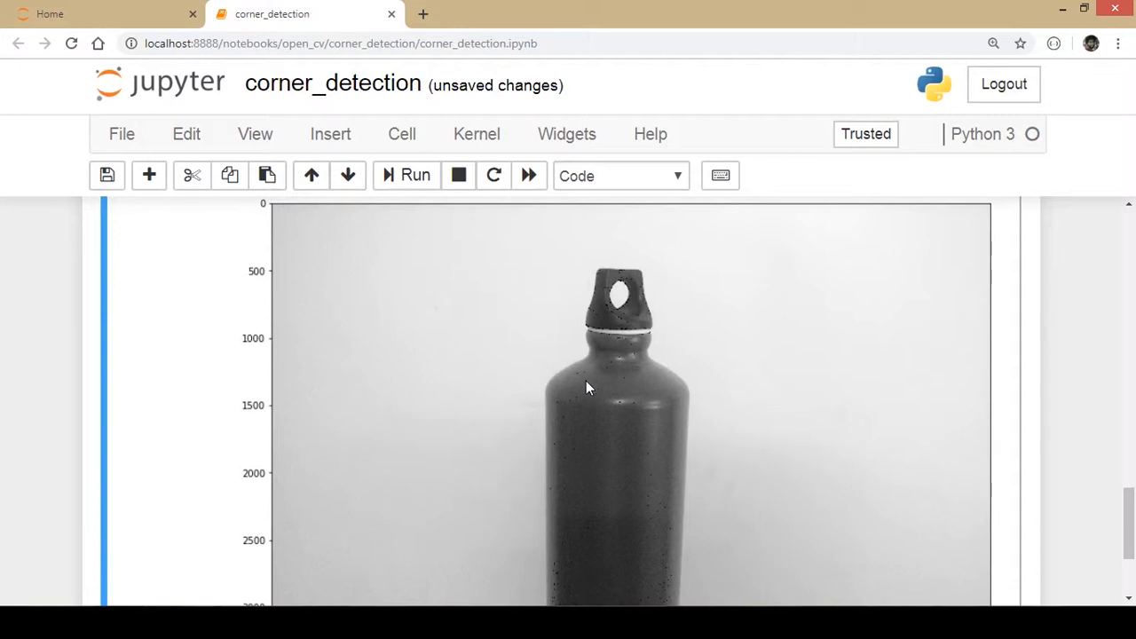
mouse_move(603, 310)
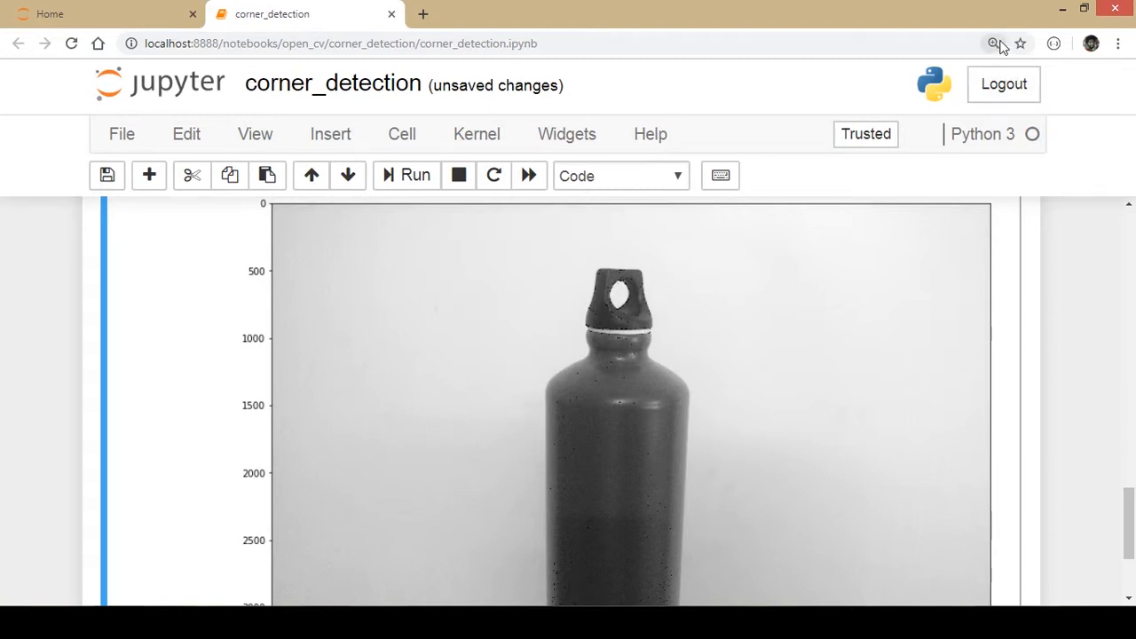
click(993, 43)
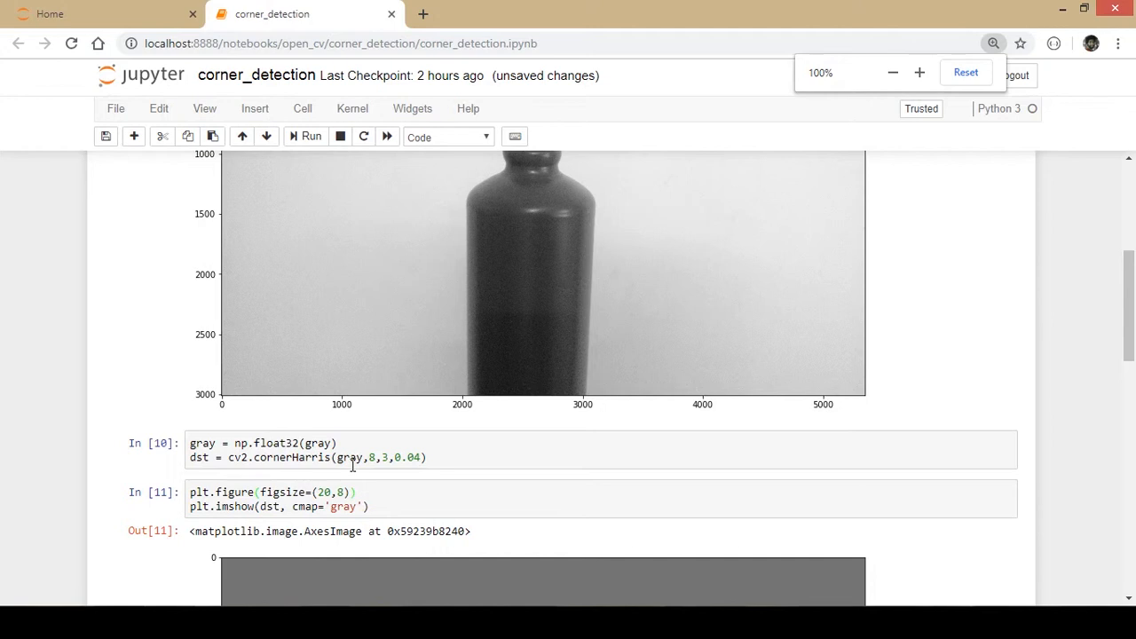
Step: Edit the call to cornerHarris(gray,50,9,0.1) and request Kernel > Restart & Run All
click(469, 457)
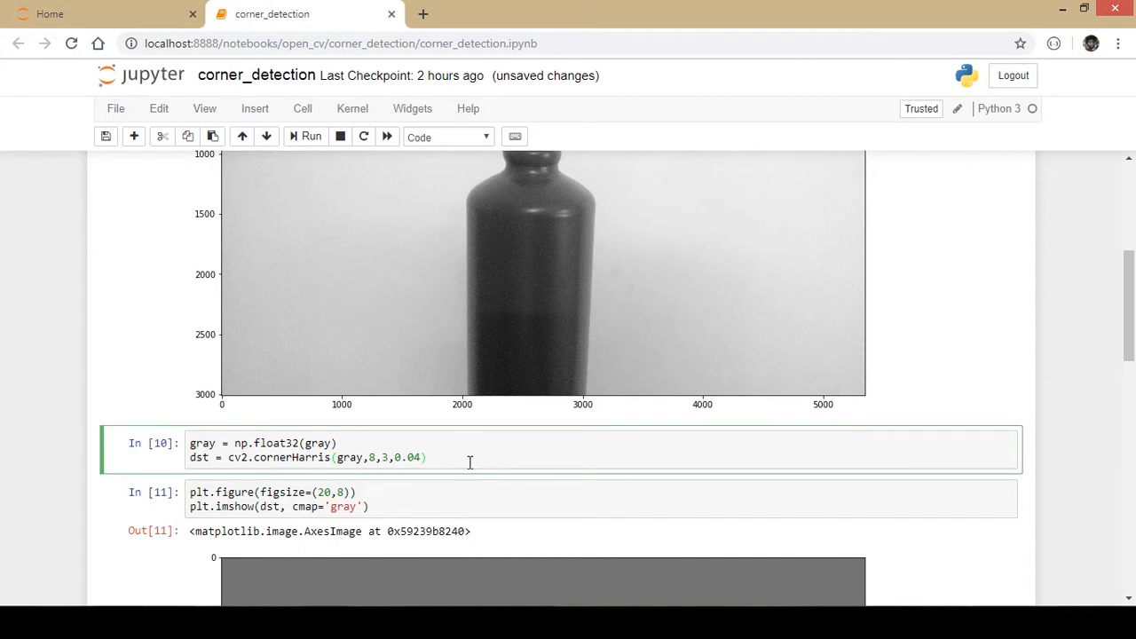
mouse_move(455, 485)
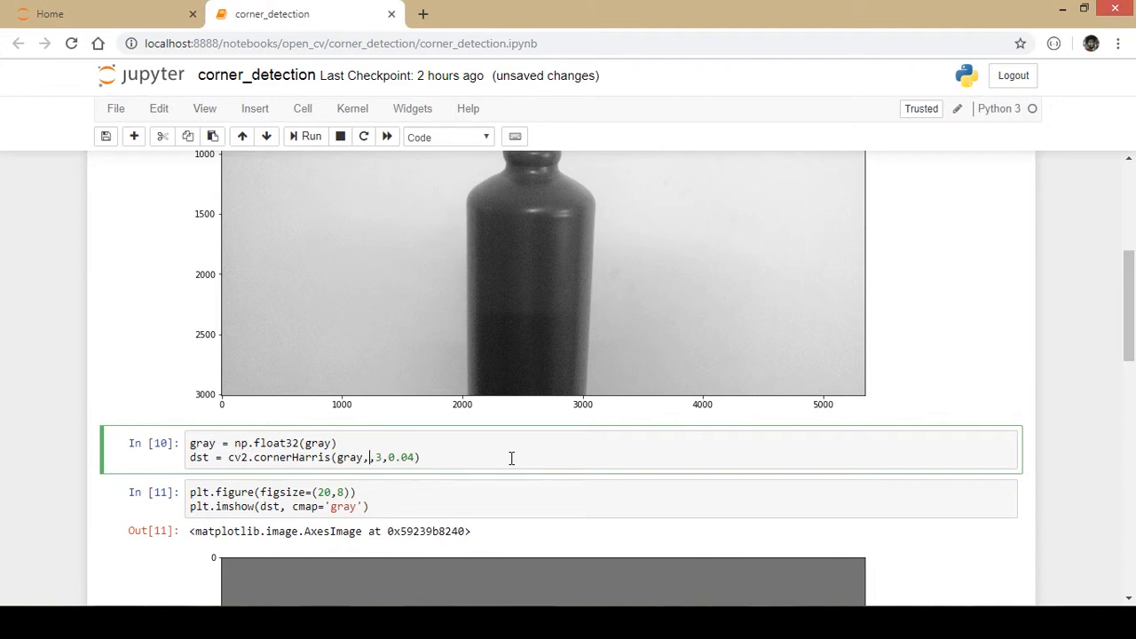
text(50)
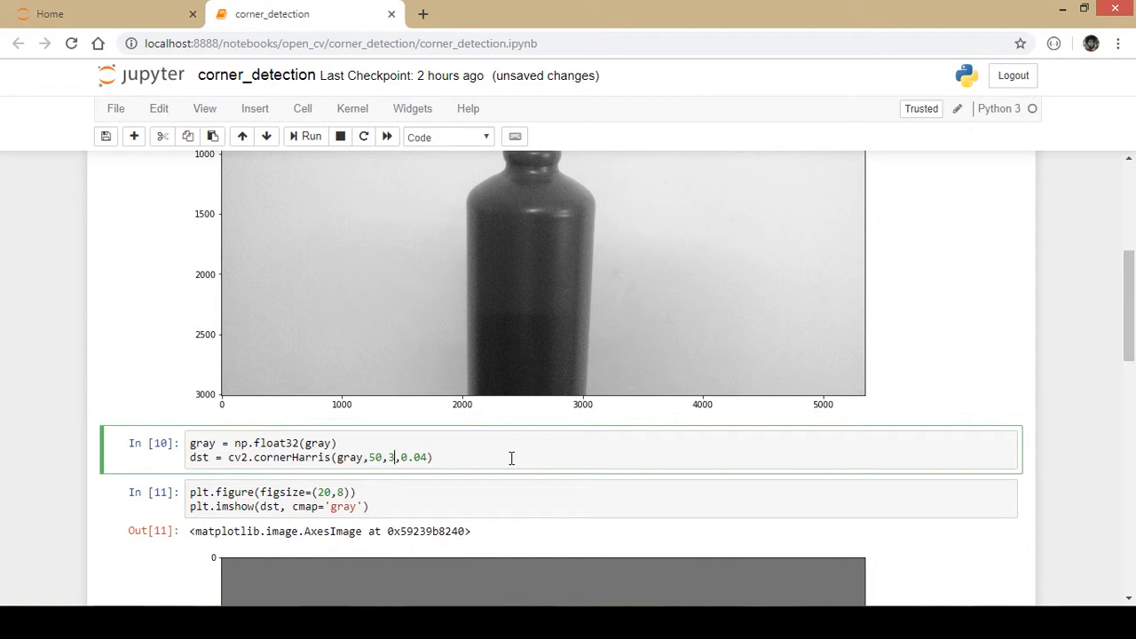
text(9)
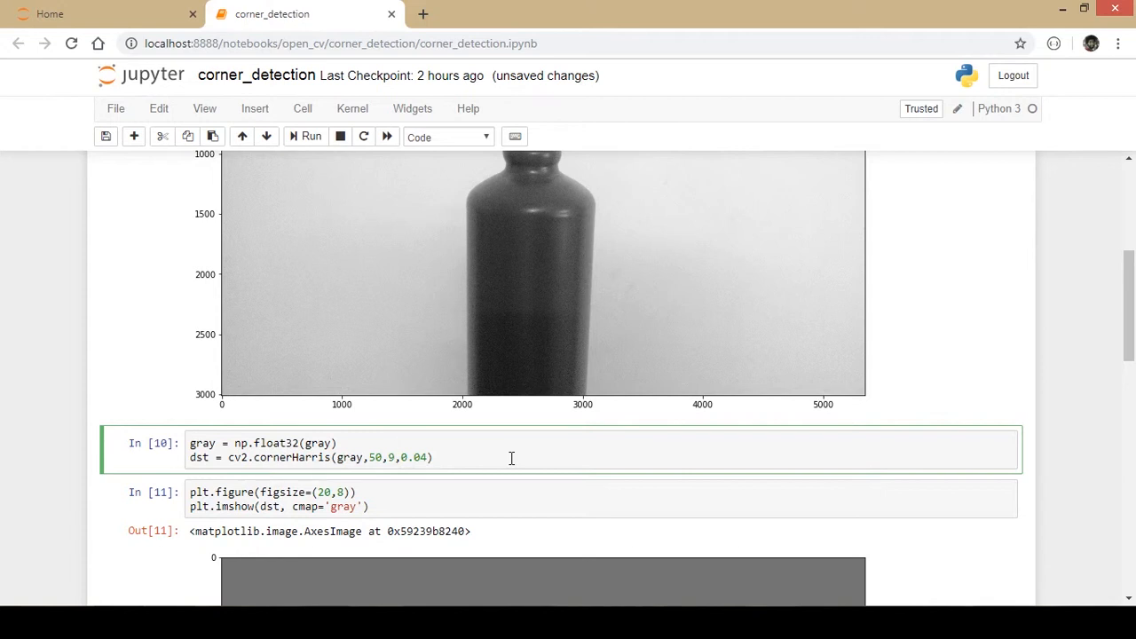
key(BackSpace)
text(1)
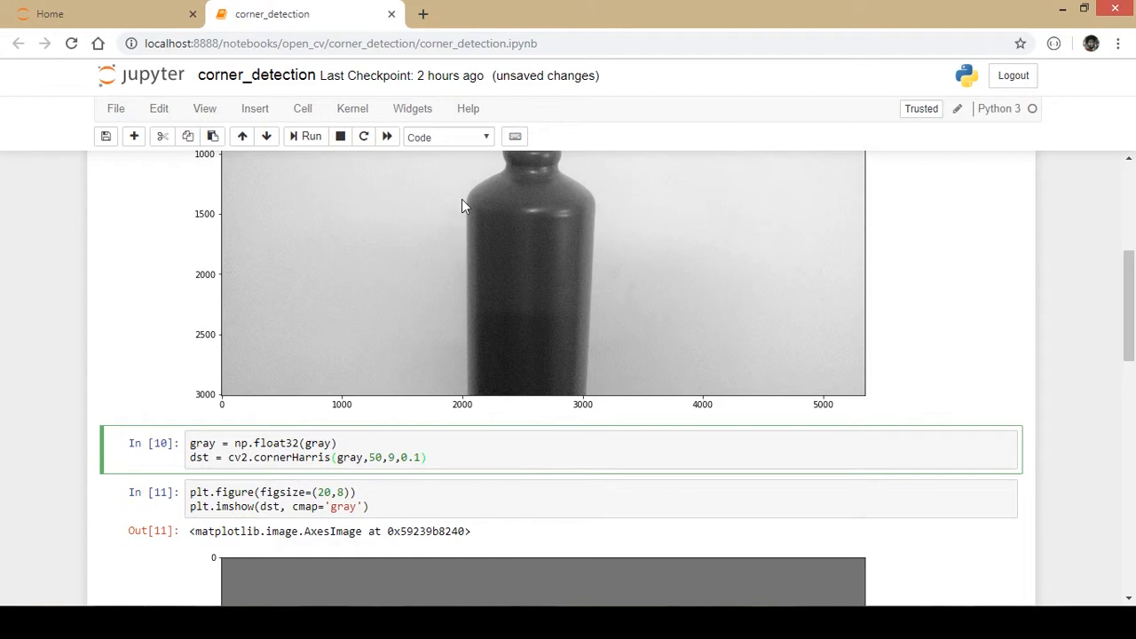
click(387, 136)
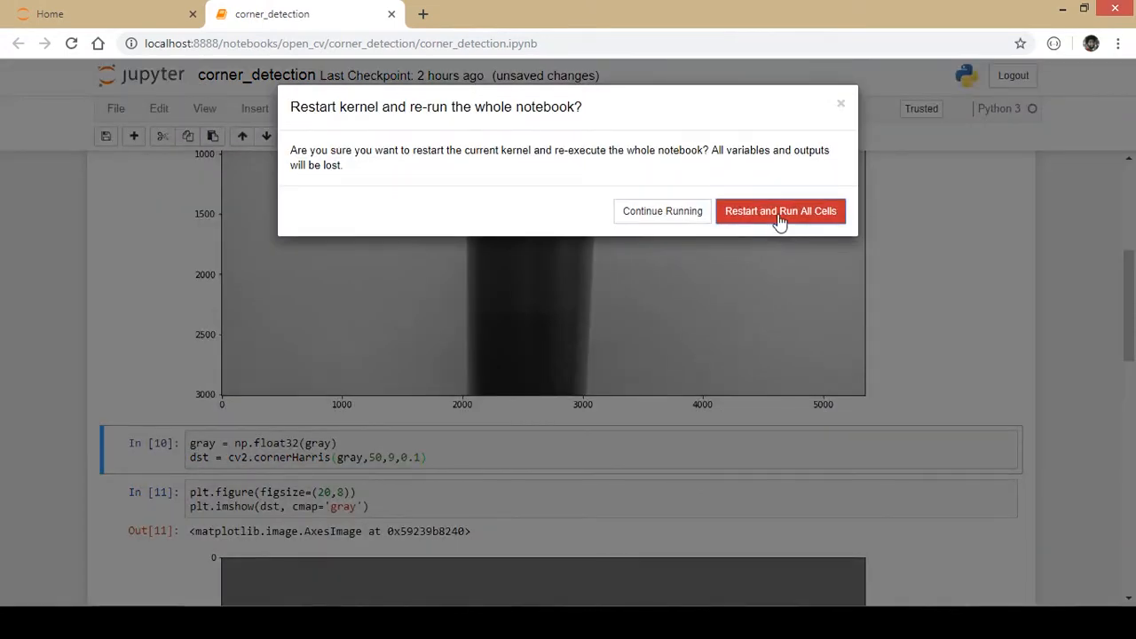
Step: Confirm Restart and Run All Cells and scroll to the new response outlining the bottle cap
click(780, 211)
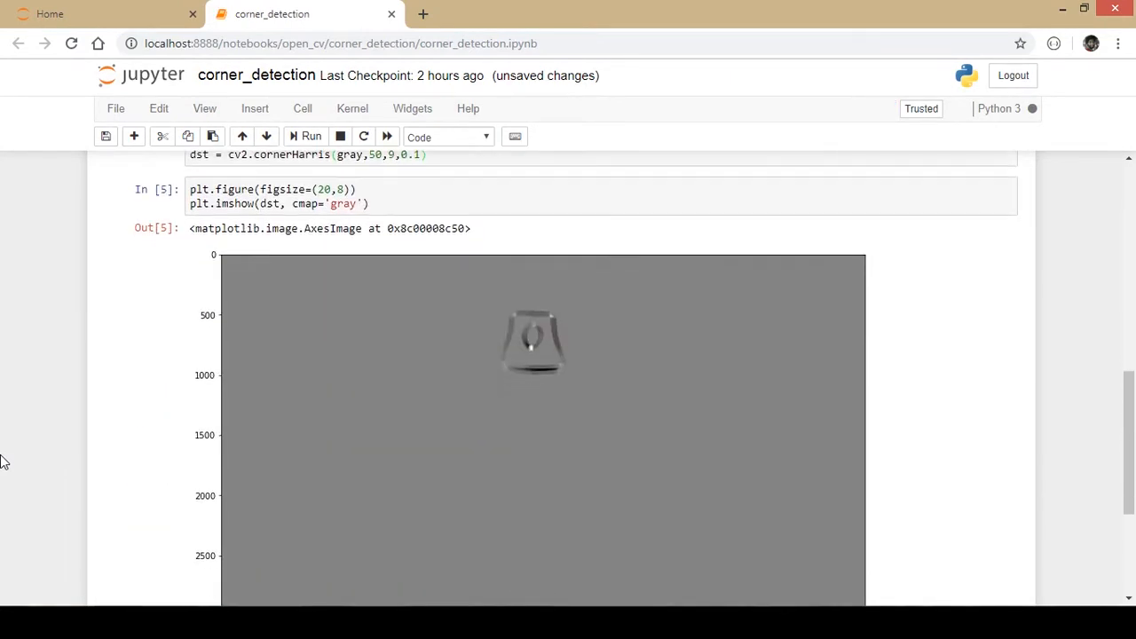
scroll(down, 3)
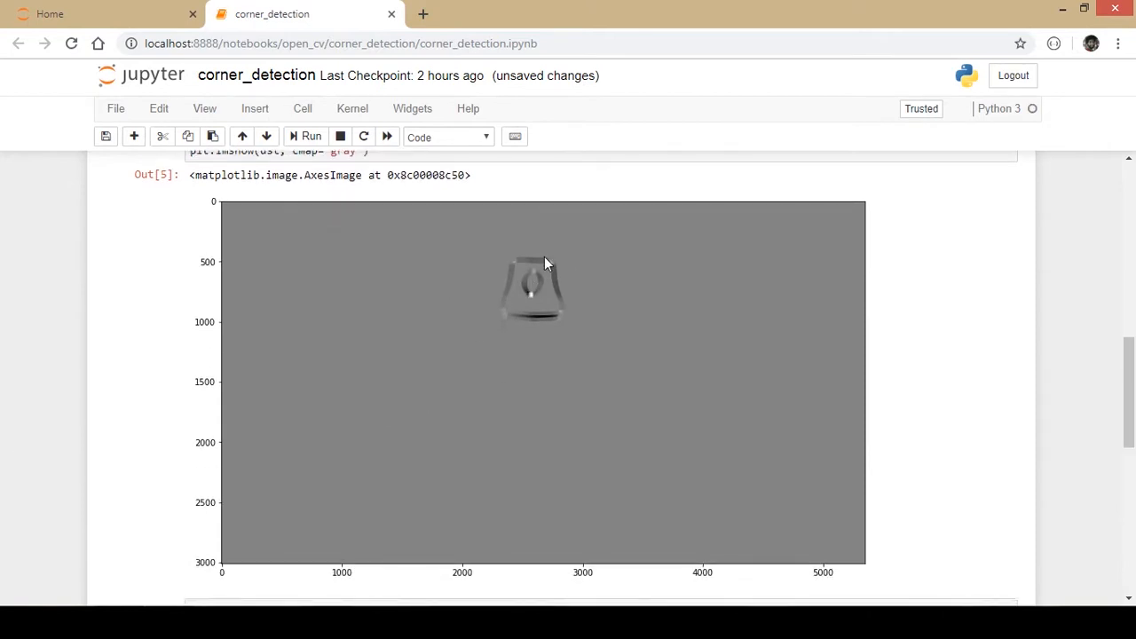
scroll(down, 3)
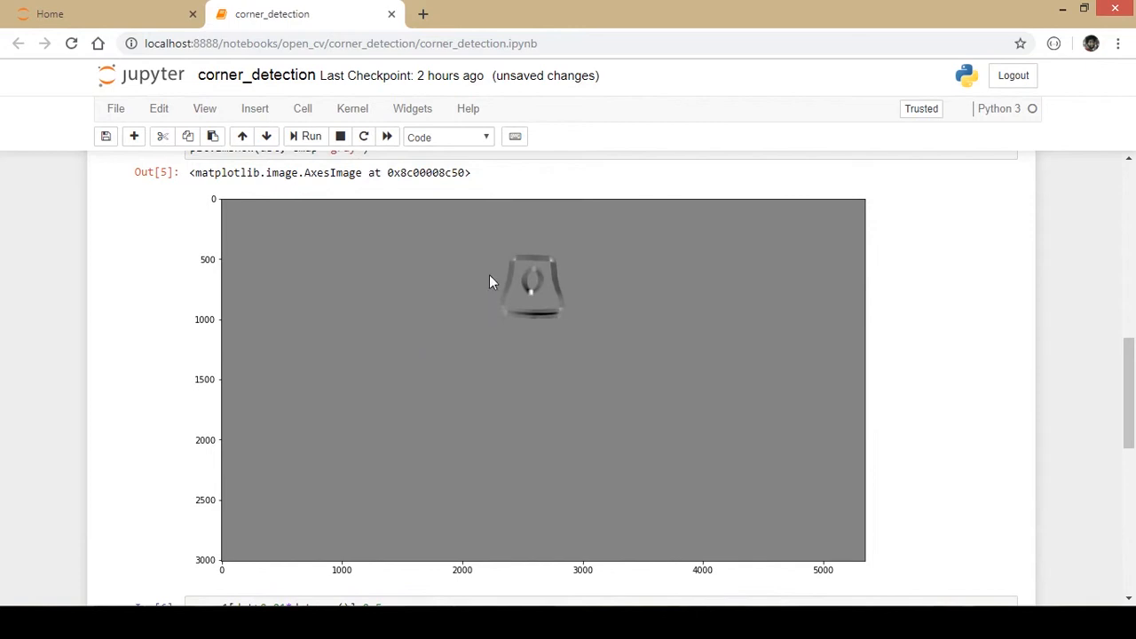
mouse_move(643, 287)
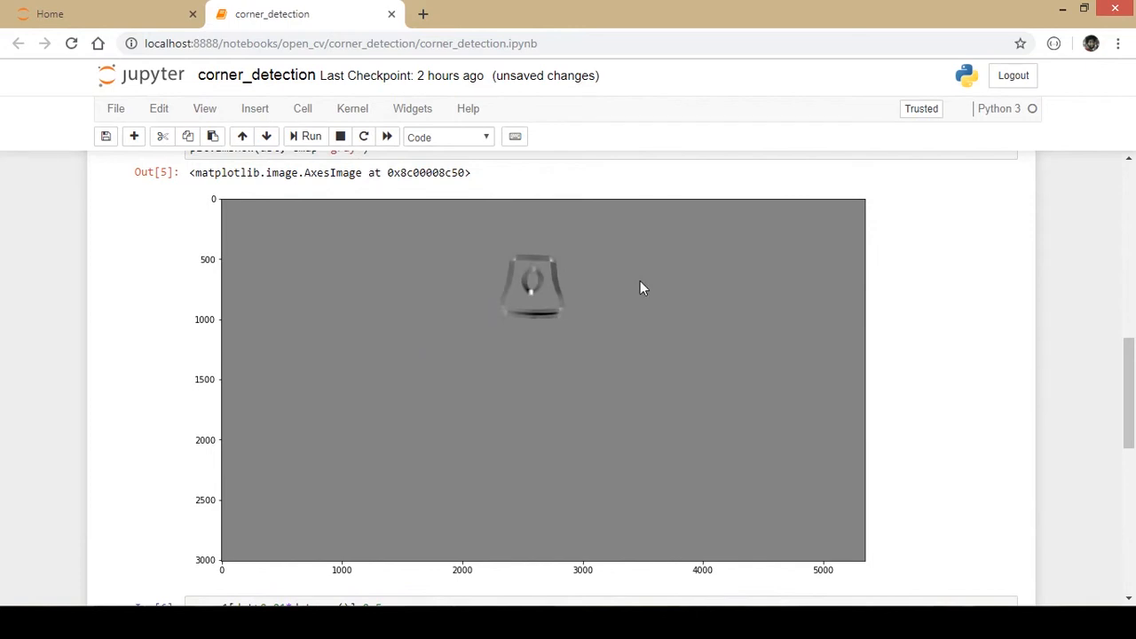
mouse_move(597, 286)
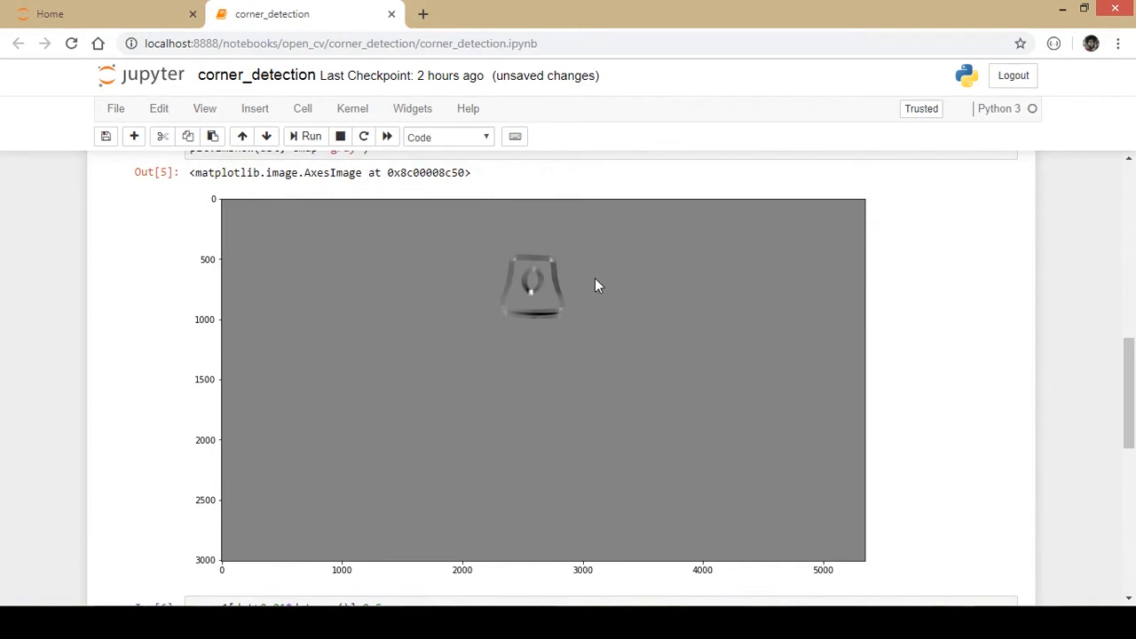
mouse_move(435, 426)
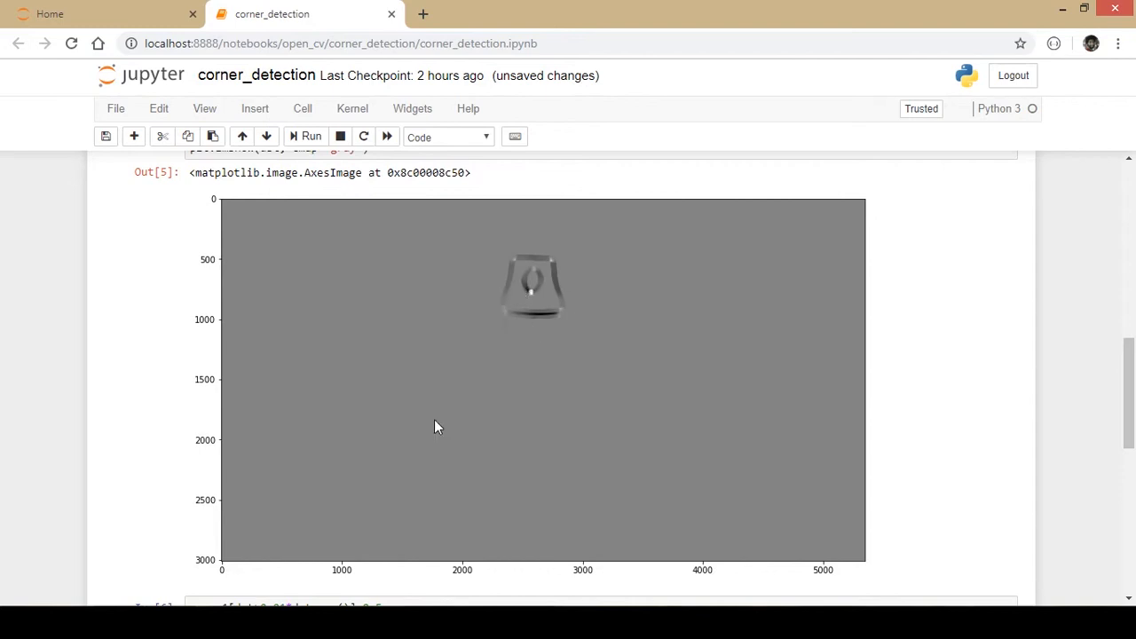
scroll(down, 3)
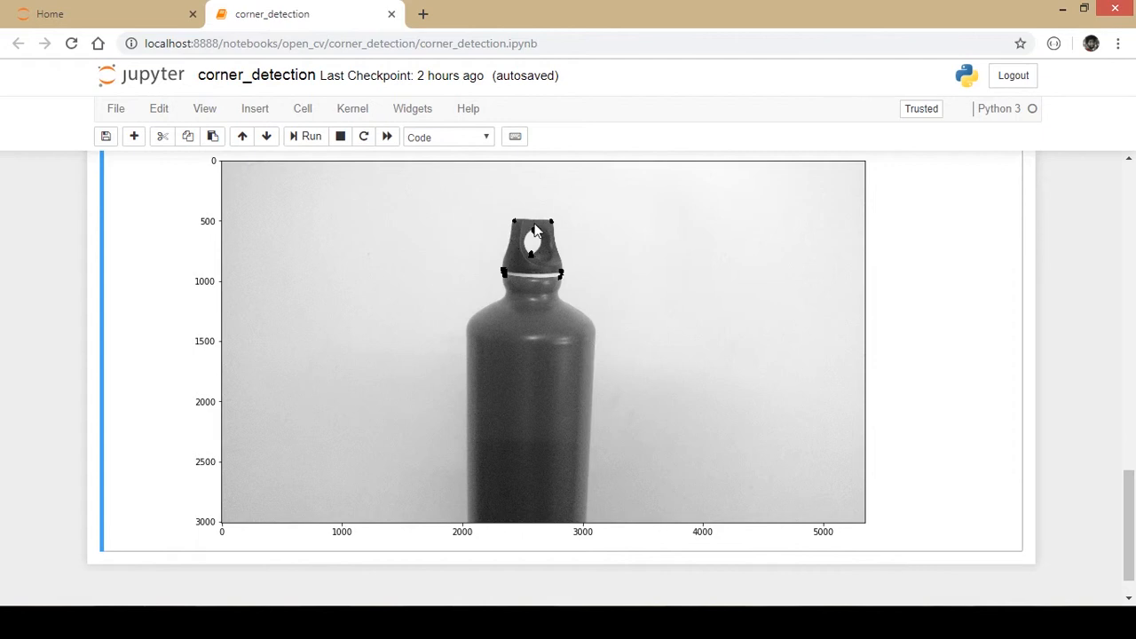
mouse_move(528, 225)
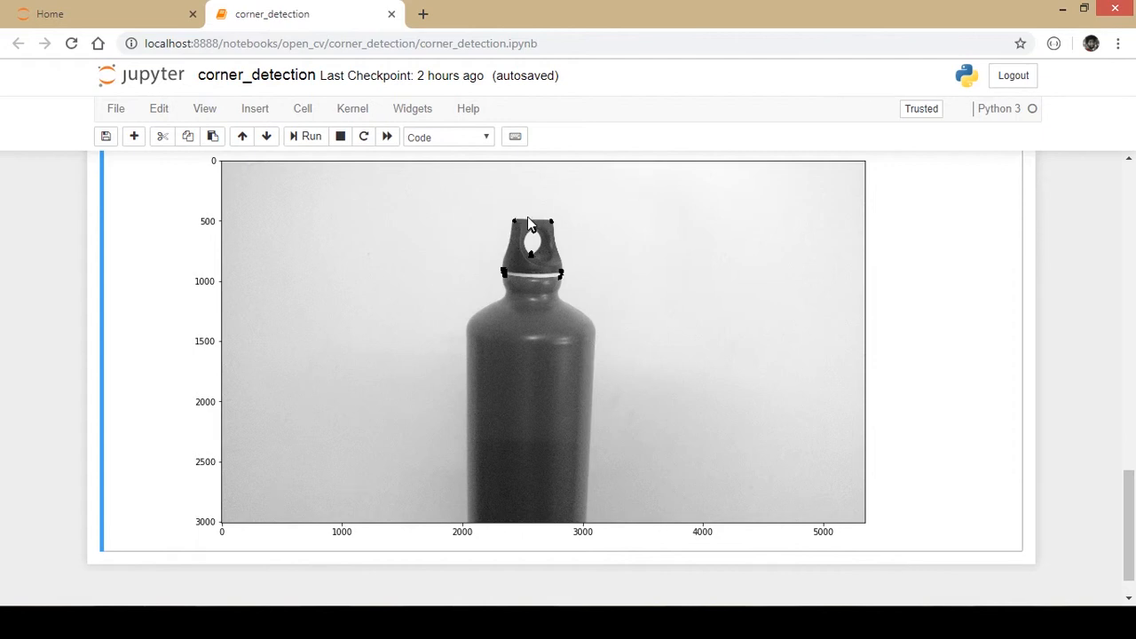
mouse_move(517, 235)
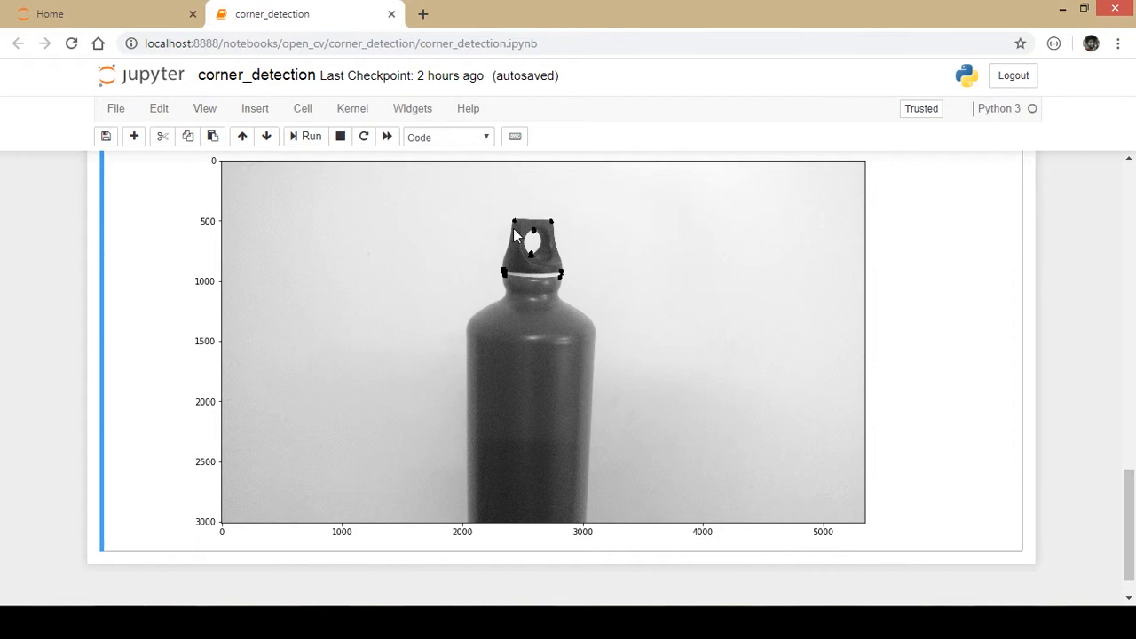
mouse_move(550, 219)
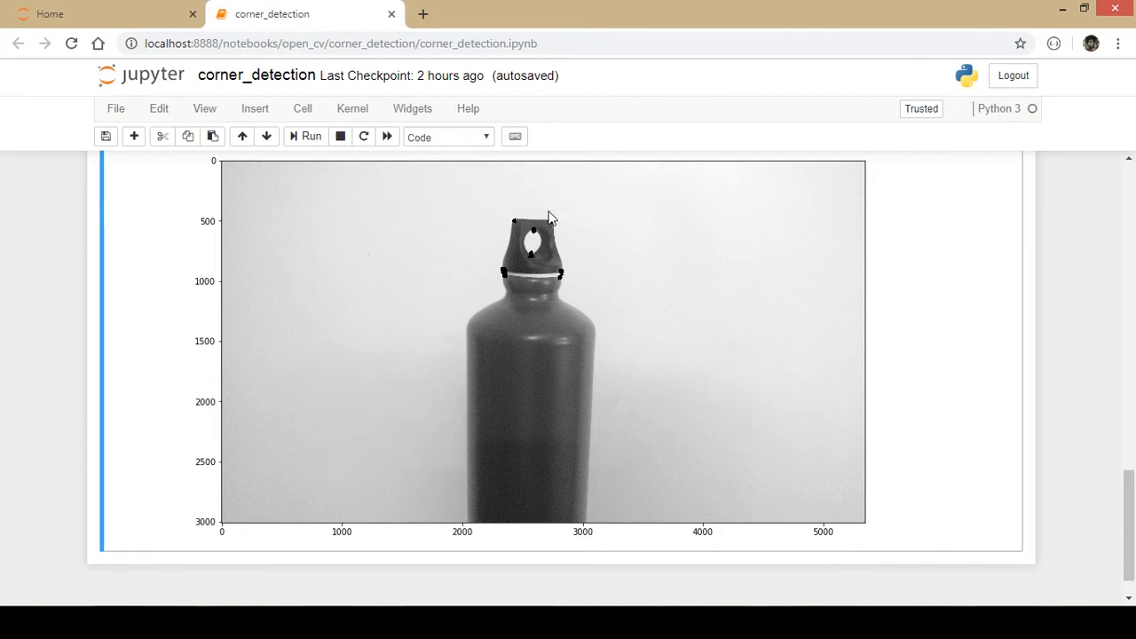
mouse_move(511, 286)
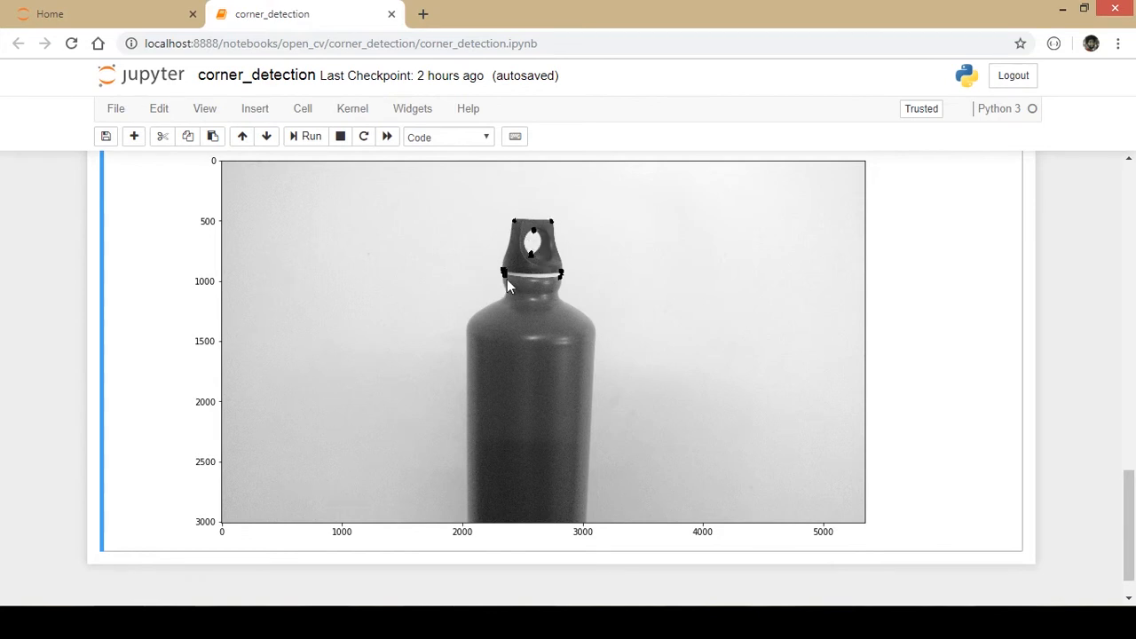
mouse_move(545, 318)
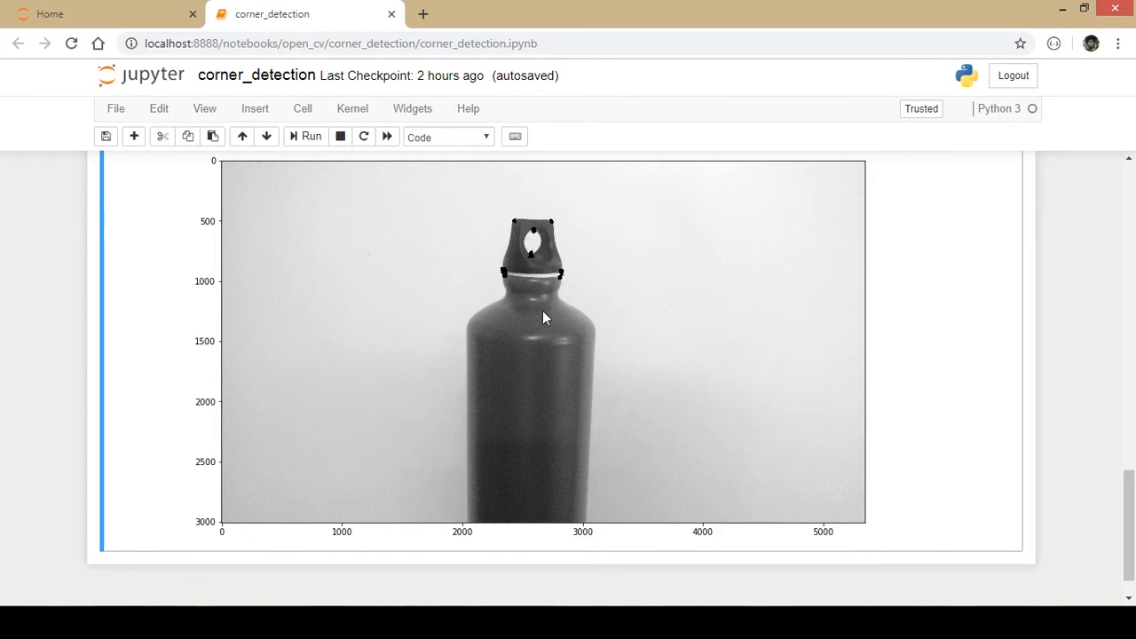
mouse_move(492, 331)
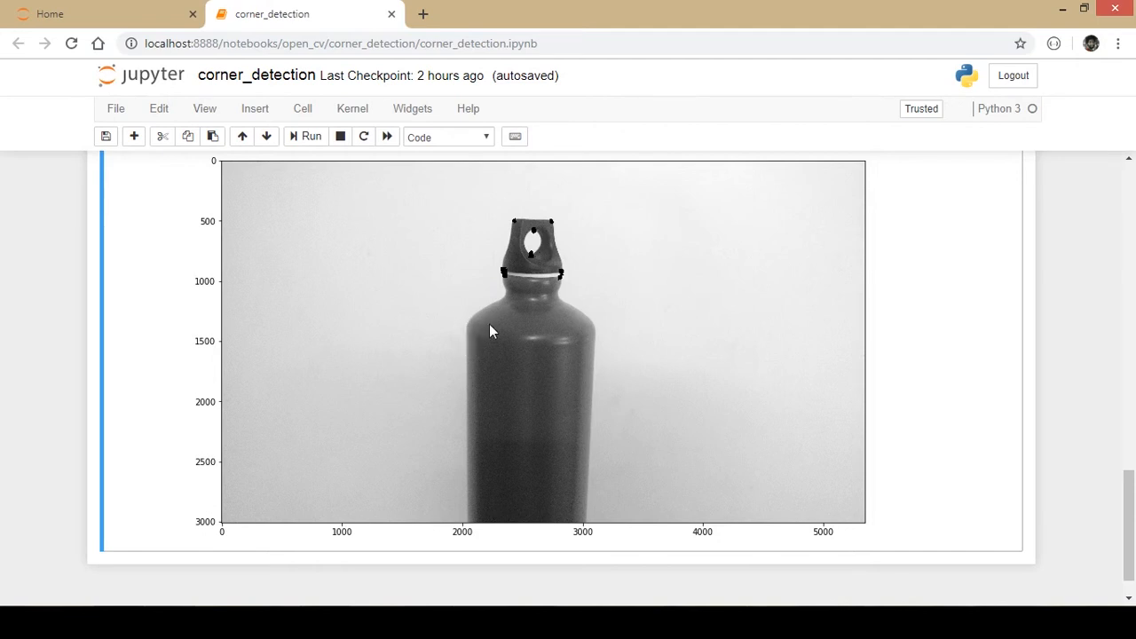
mouse_move(472, 326)
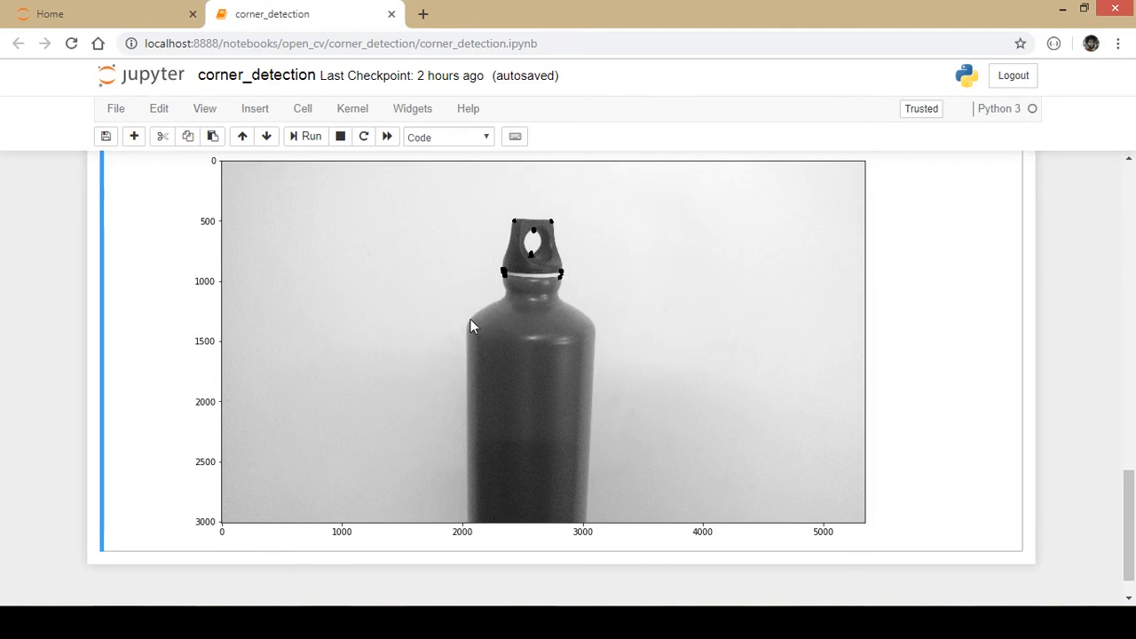
mouse_move(495, 316)
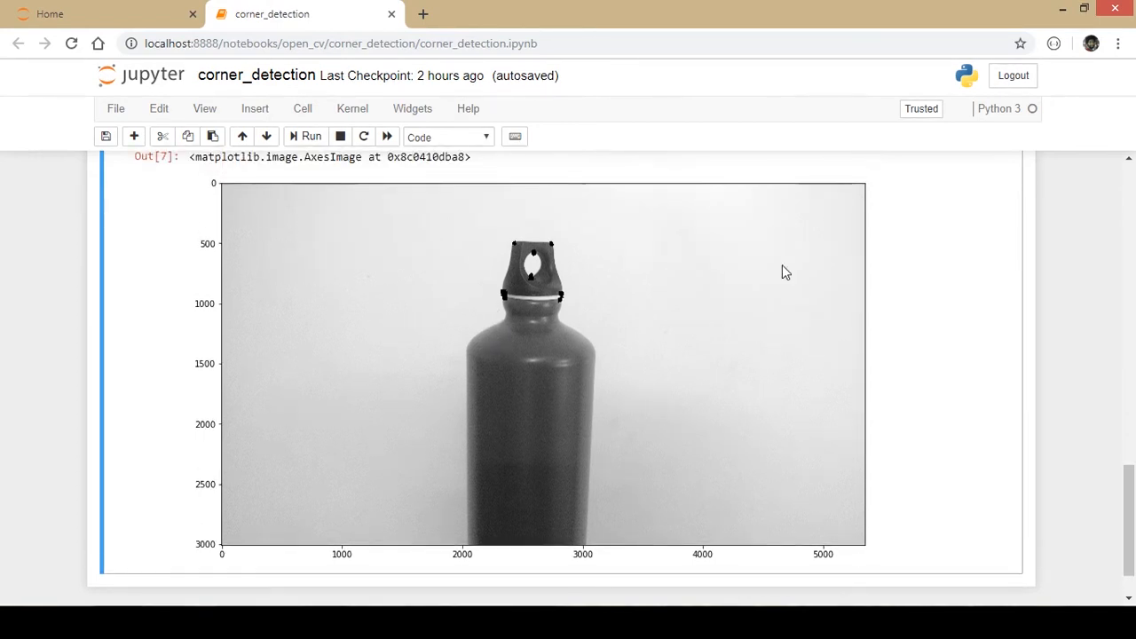
Step: Scroll to the Out[7] bottle plot marking corners at the cap top, hole and neck ring
scroll(down, 3)
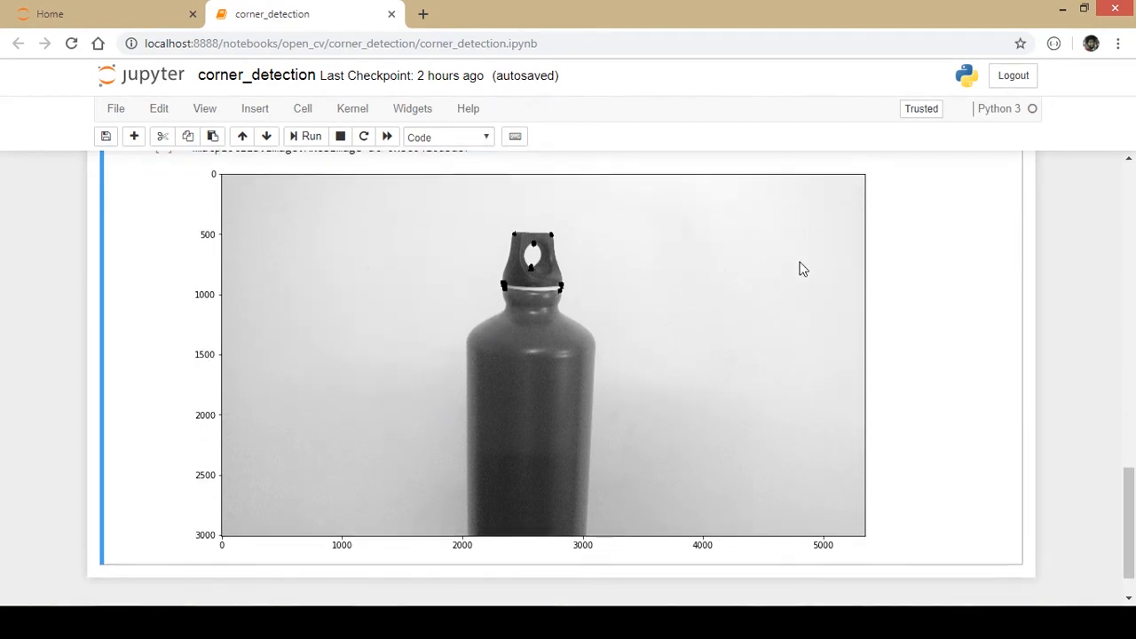